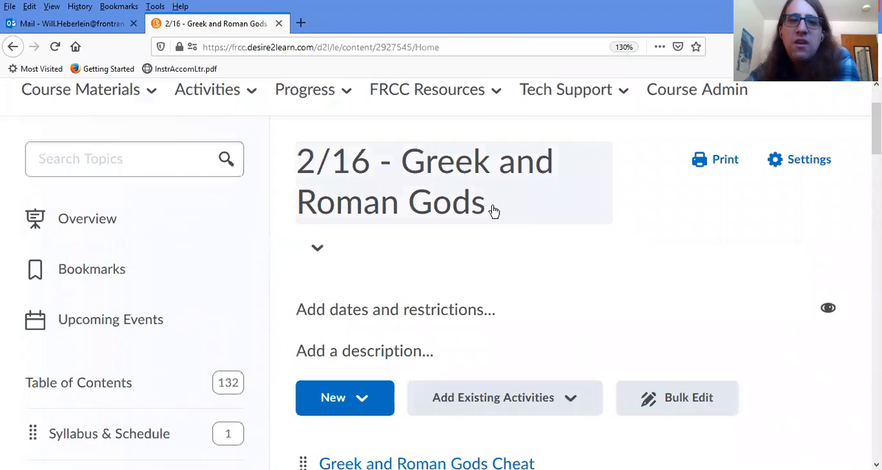
mouse_move(592, 241)
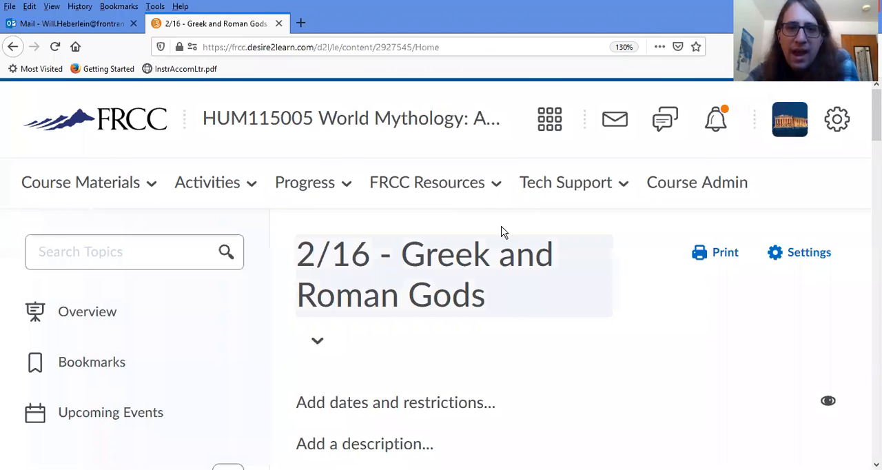
Open the Greek and Roman Gods Cheat Sheet to view the Olympians table of gods and domains.
scroll("down", 3)
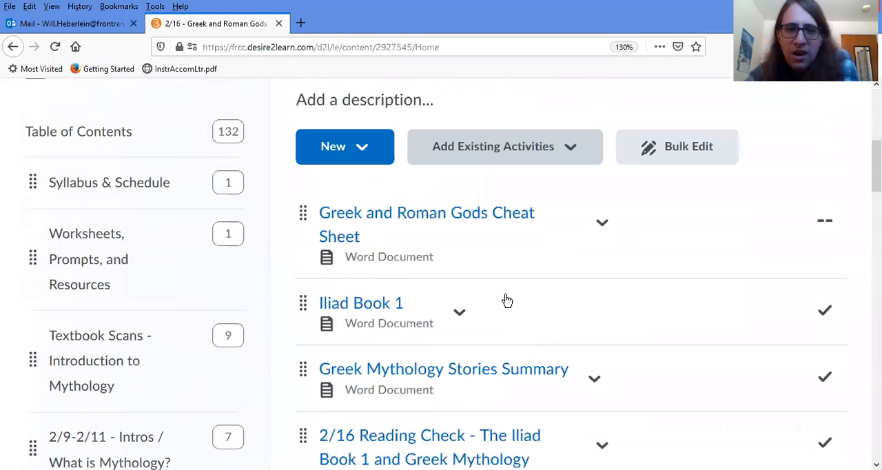
scroll("down", 3)
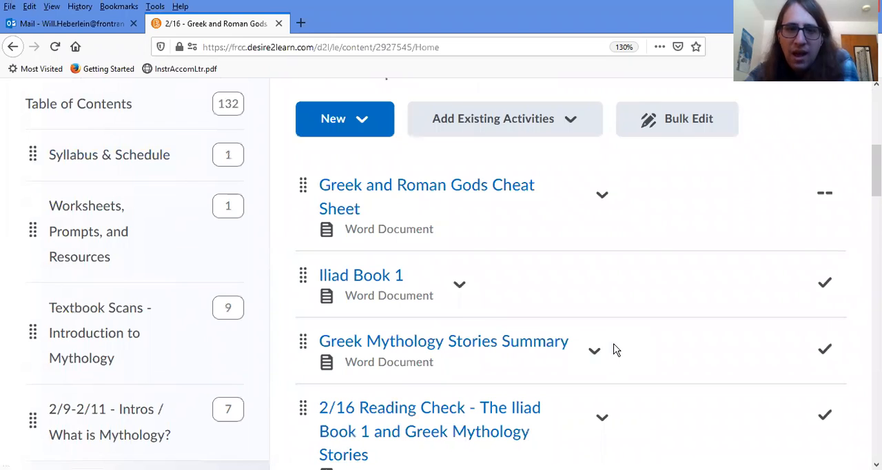
scroll("down", 3)
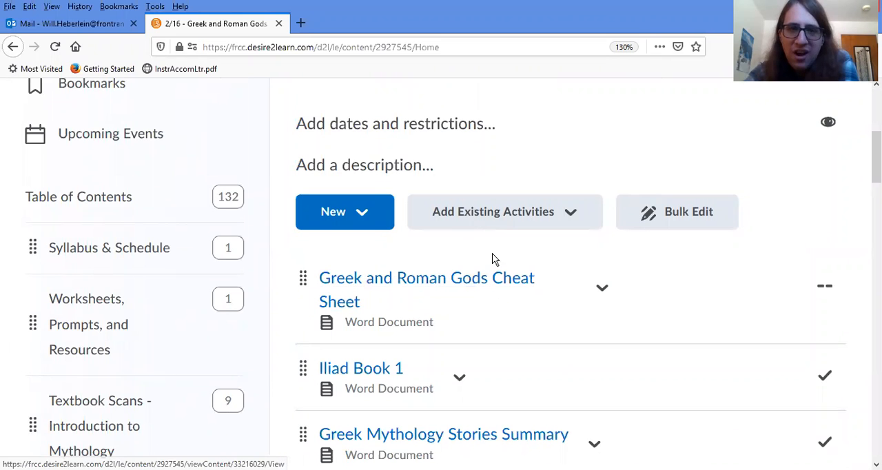
mouse_move(490, 267)
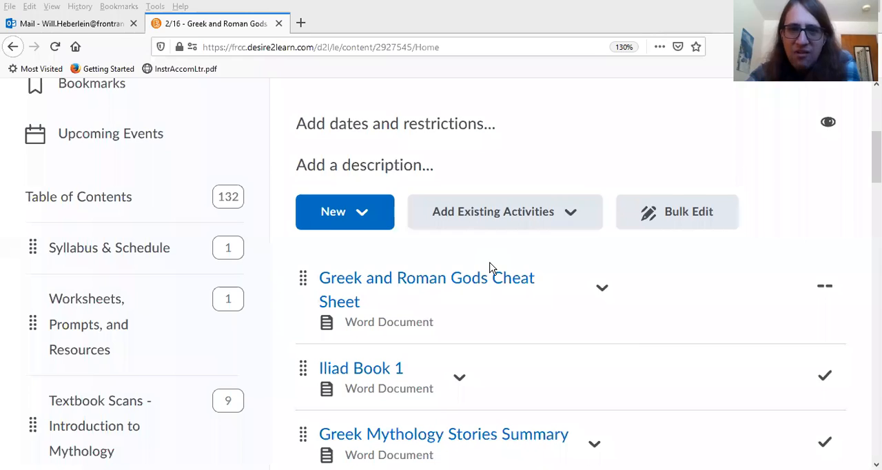
left_click(425, 278)
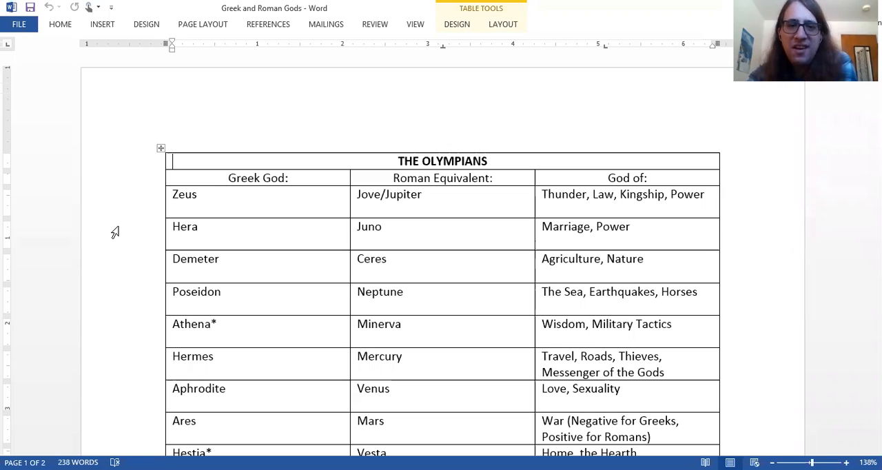
mouse_move(112, 227)
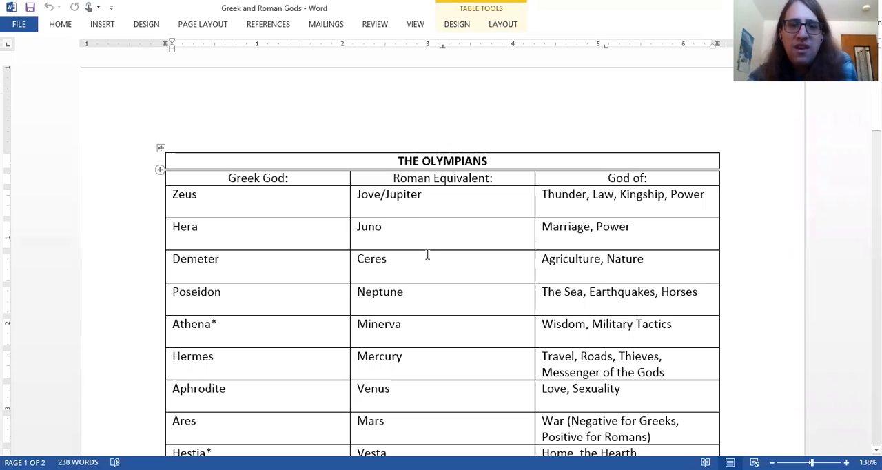
mouse_move(120, 211)
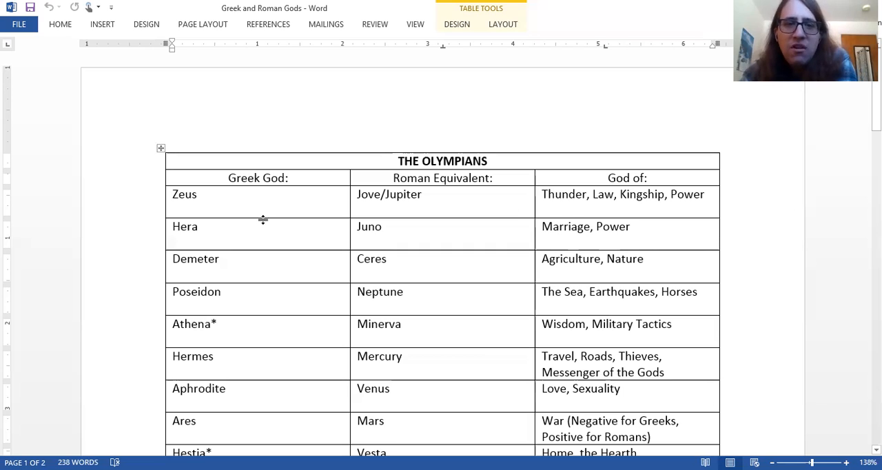
left_click(439, 161)
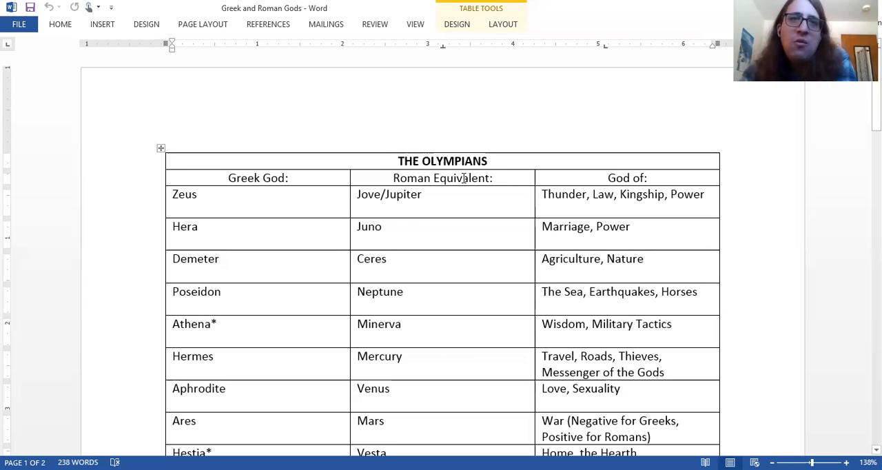
scroll("down", 3)
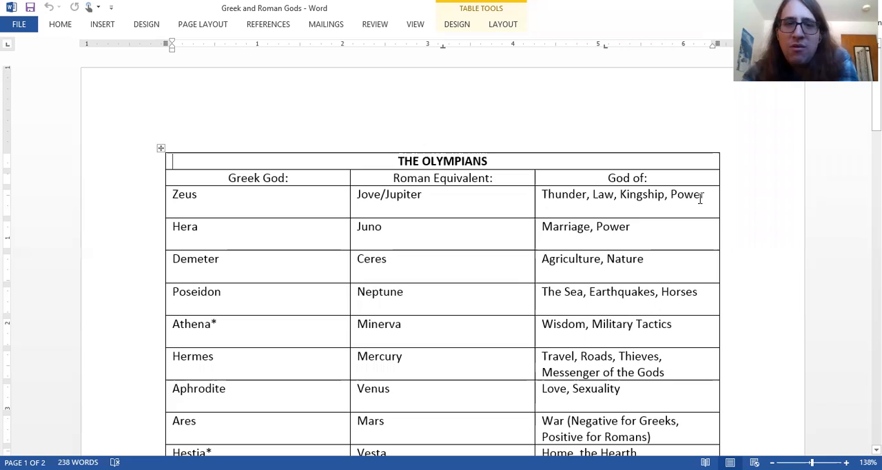
mouse_move(275, 242)
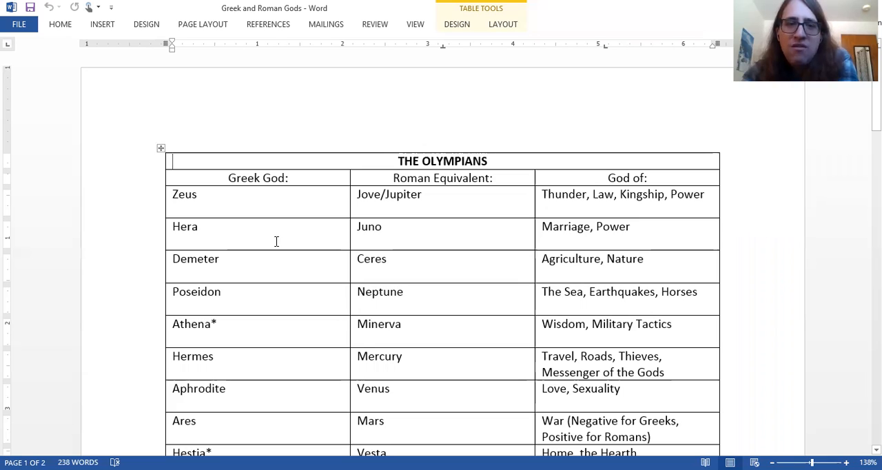
mouse_move(207, 237)
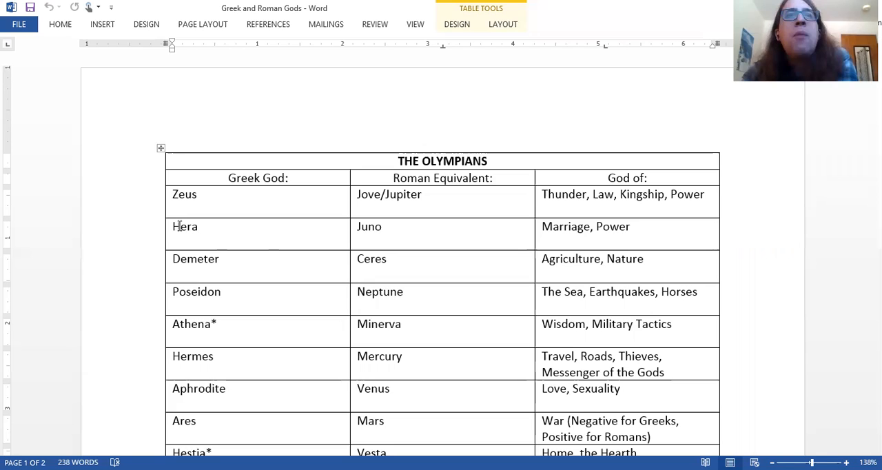
mouse_move(536, 240)
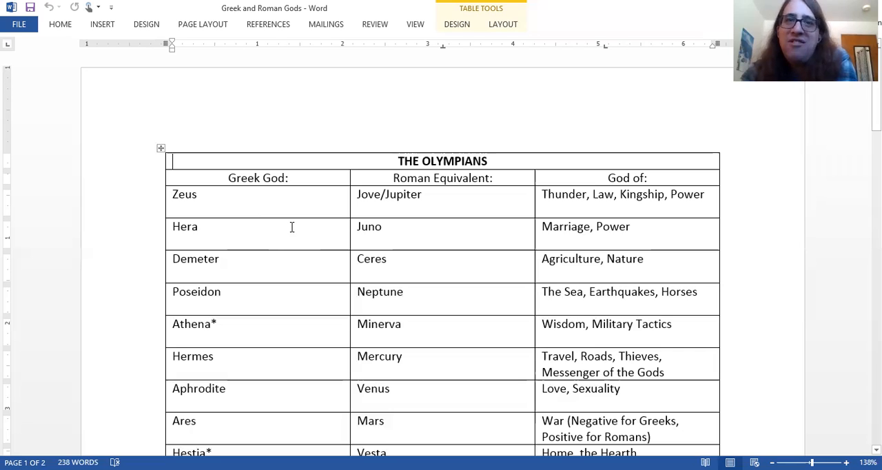
mouse_move(569, 226)
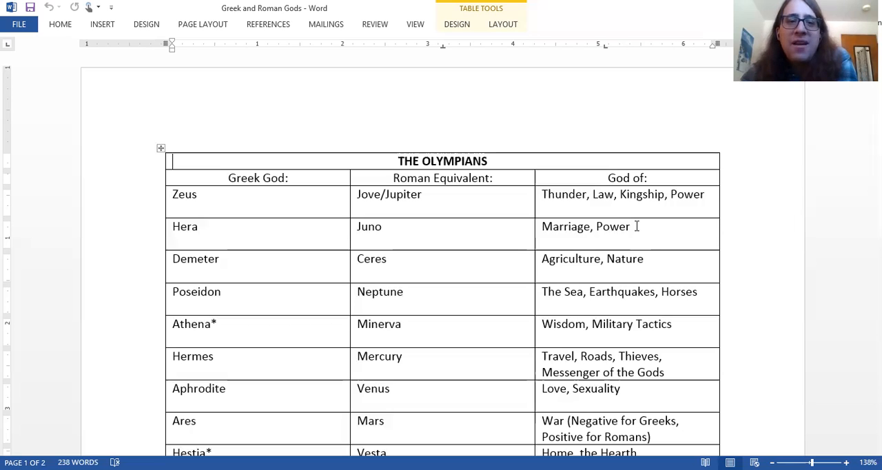
mouse_move(616, 226)
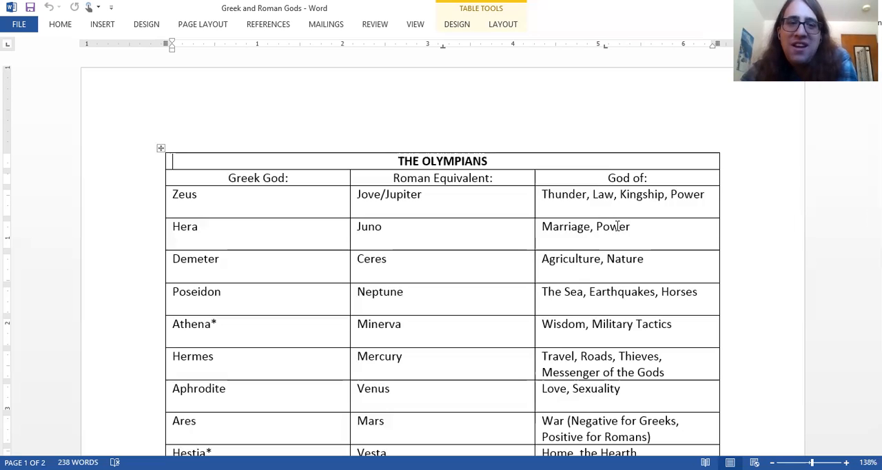
mouse_move(384, 89)
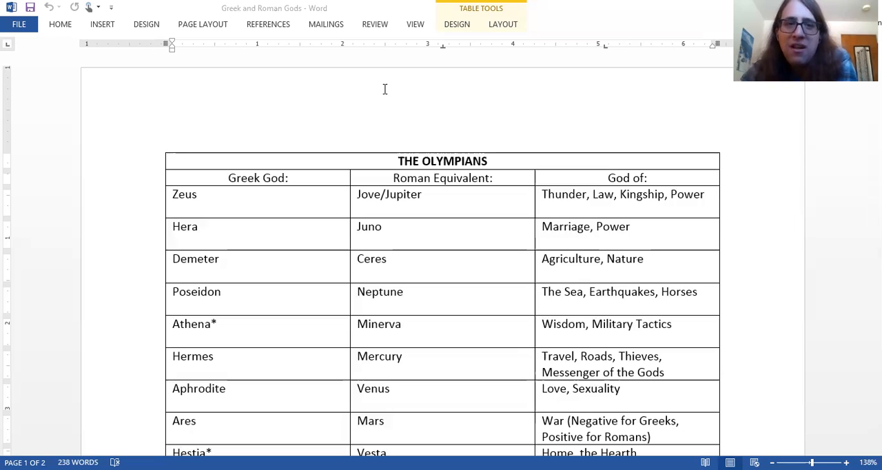
mouse_move(271, 119)
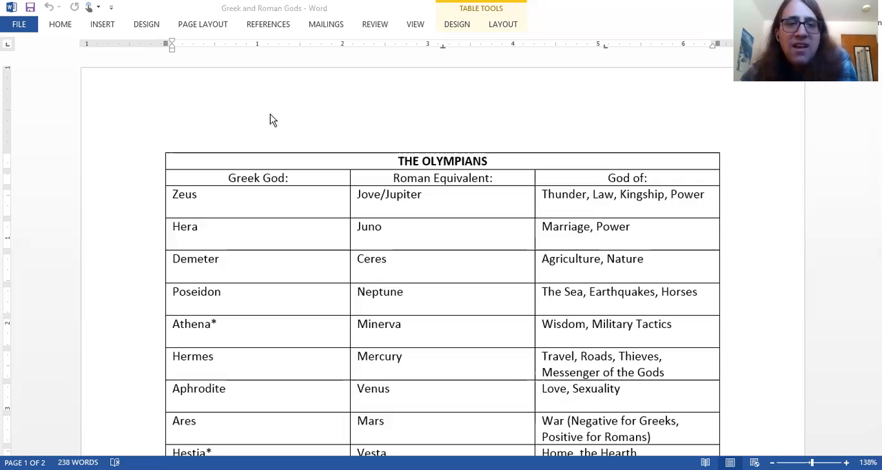
mouse_move(256, 223)
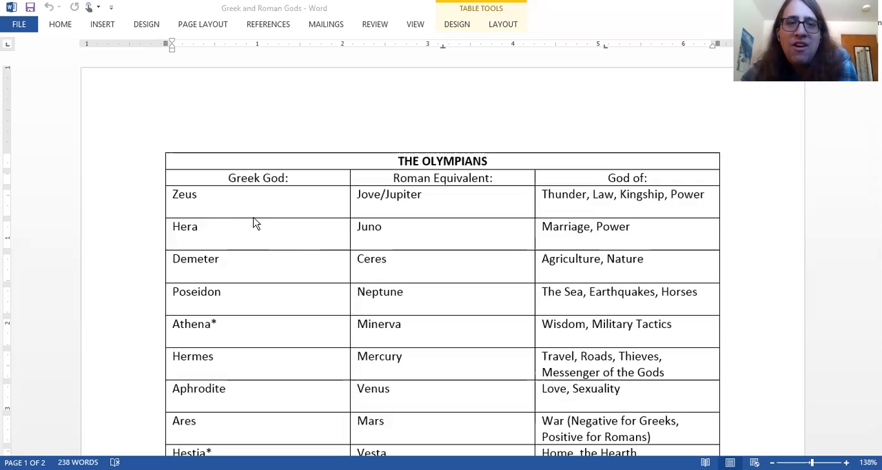
left_click(200, 226)
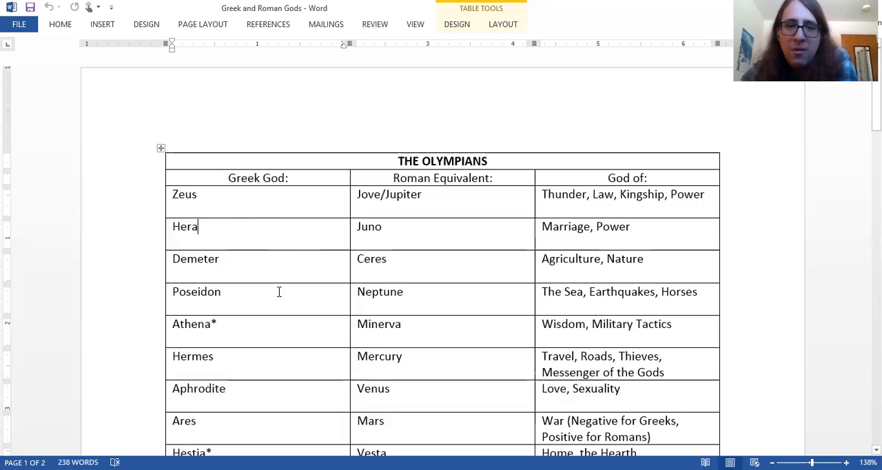
mouse_move(206, 256)
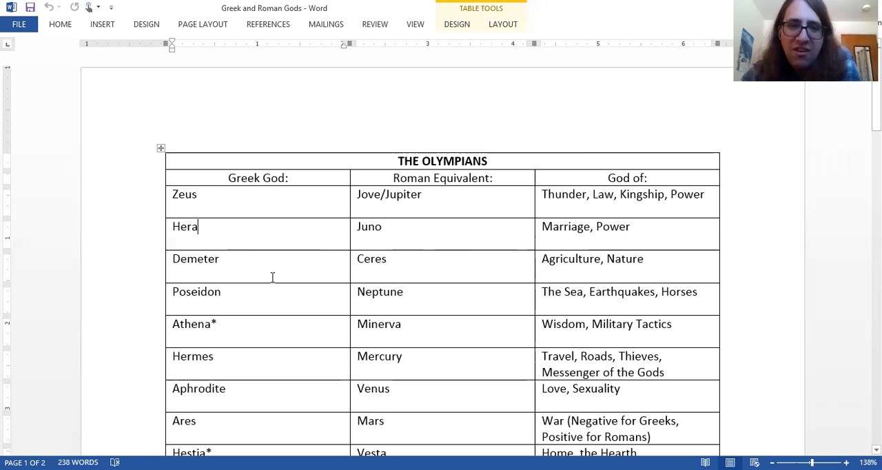
scroll("down", 3)
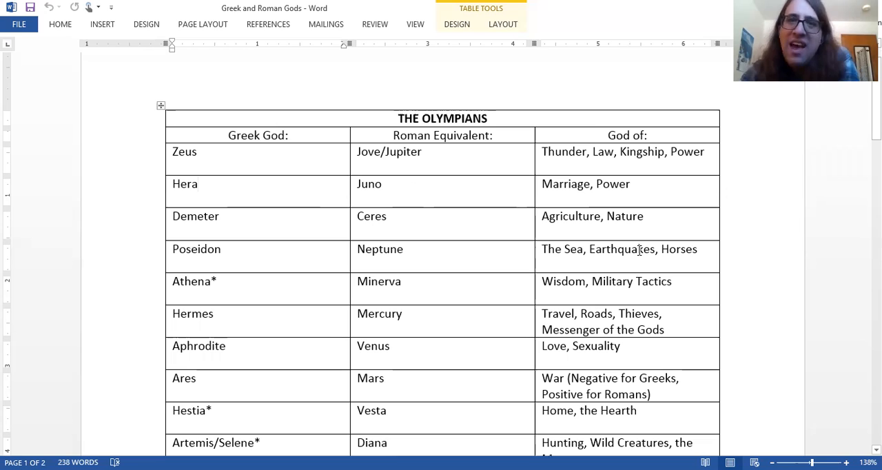
mouse_move(664, 255)
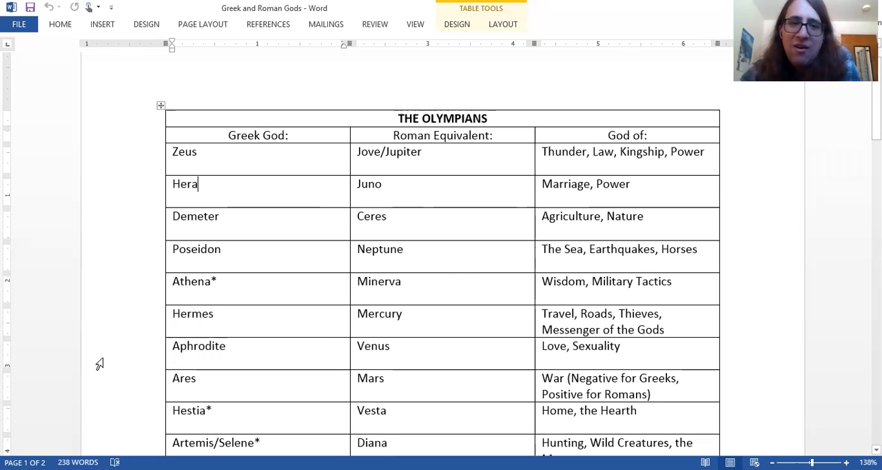
mouse_move(291, 233)
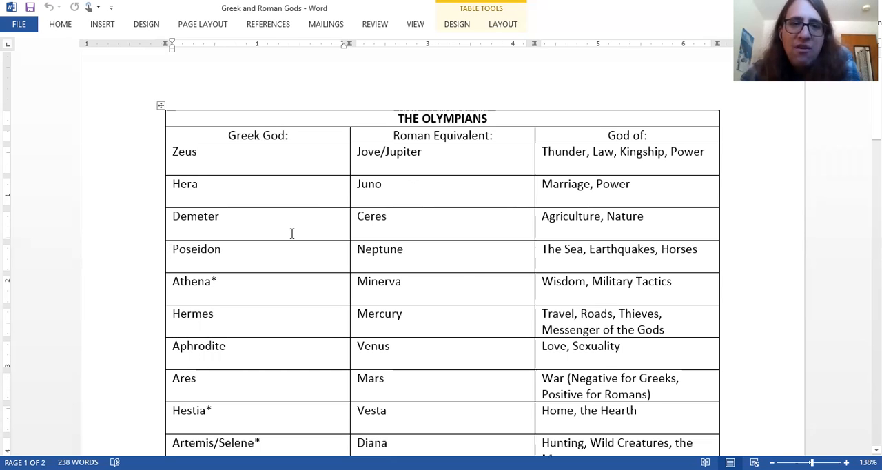
scroll("down", 3)
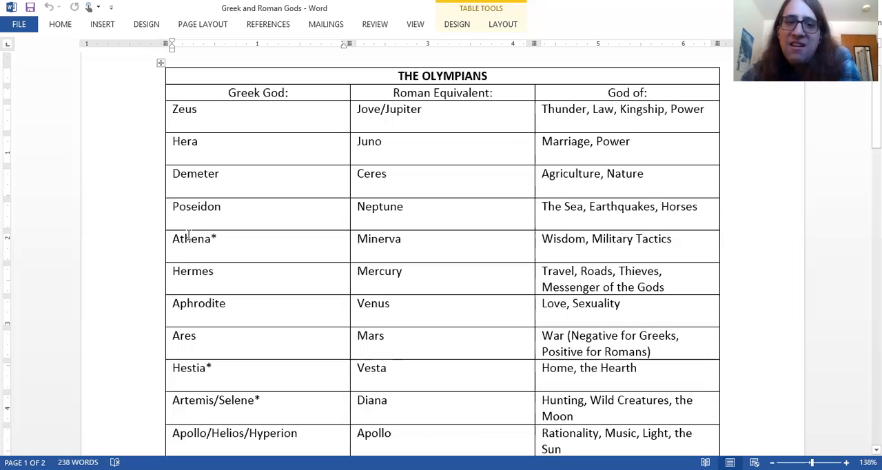
left_click(199, 141)
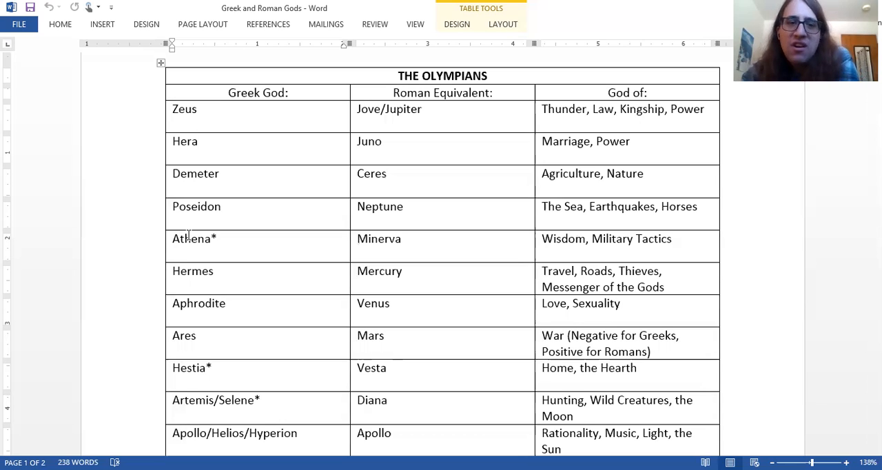
left_click(200, 141)
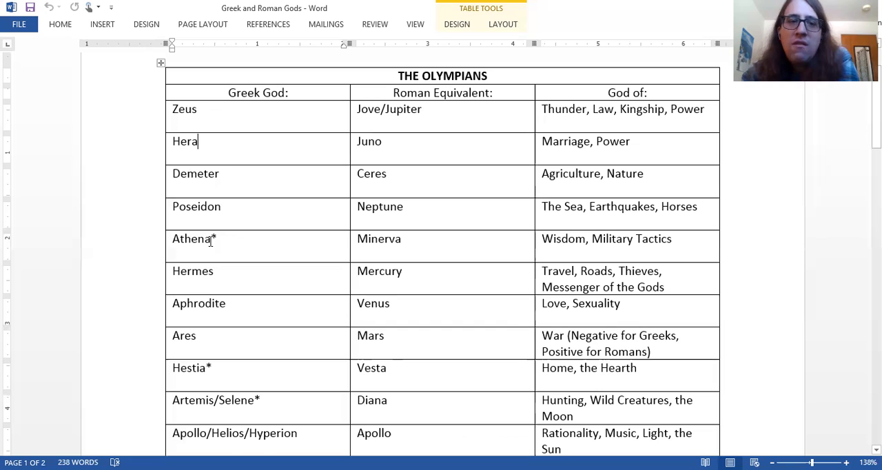
scroll("down", 3)
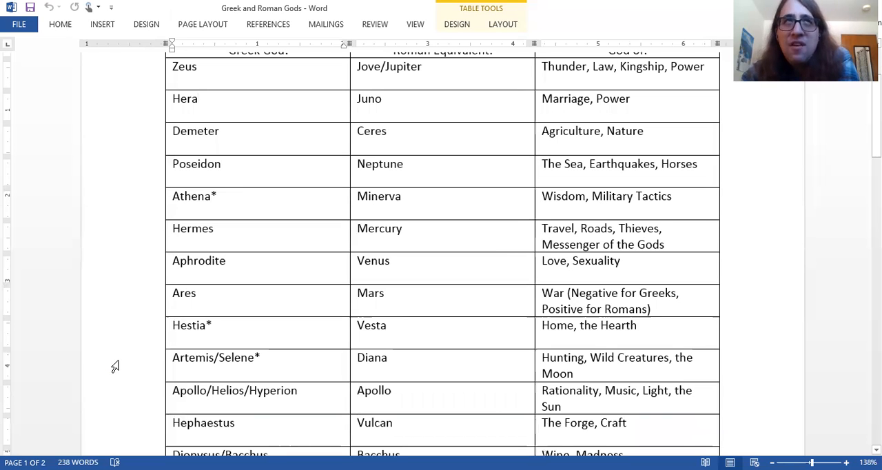
left_click(199, 99)
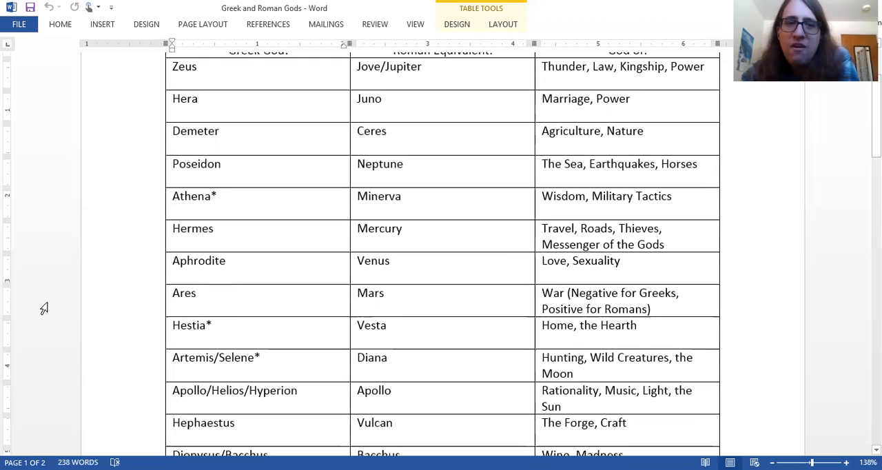
left_click(200, 99)
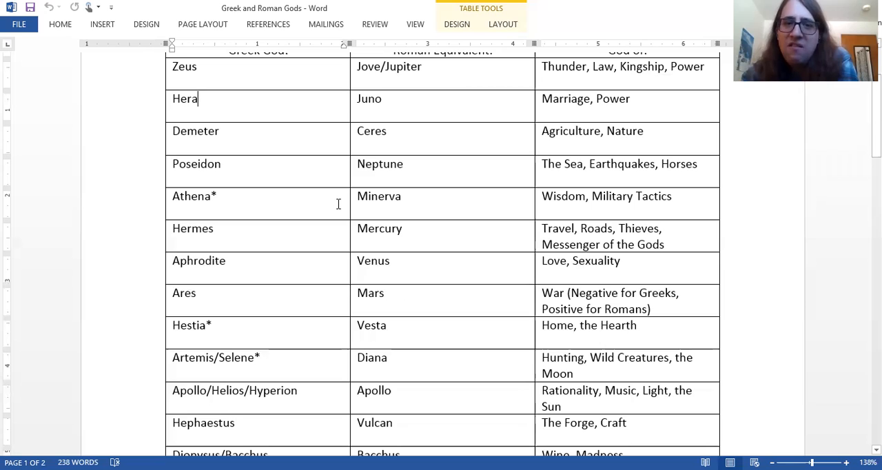
mouse_move(342, 212)
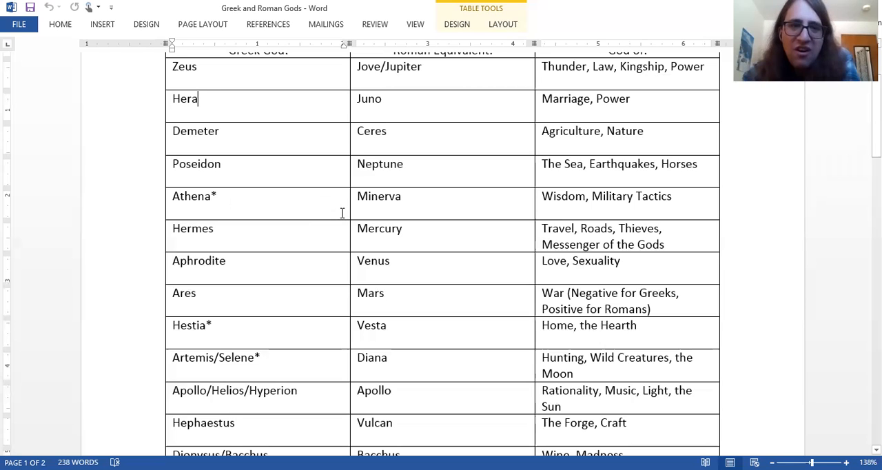
mouse_move(256, 230)
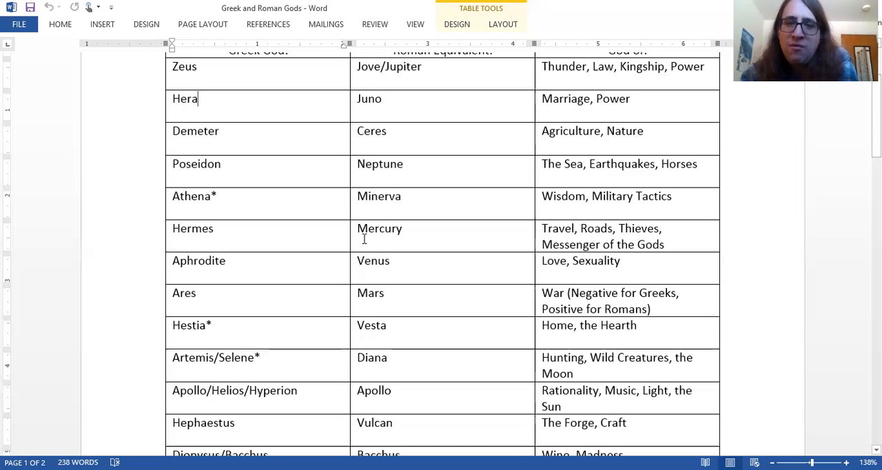
mouse_move(452, 241)
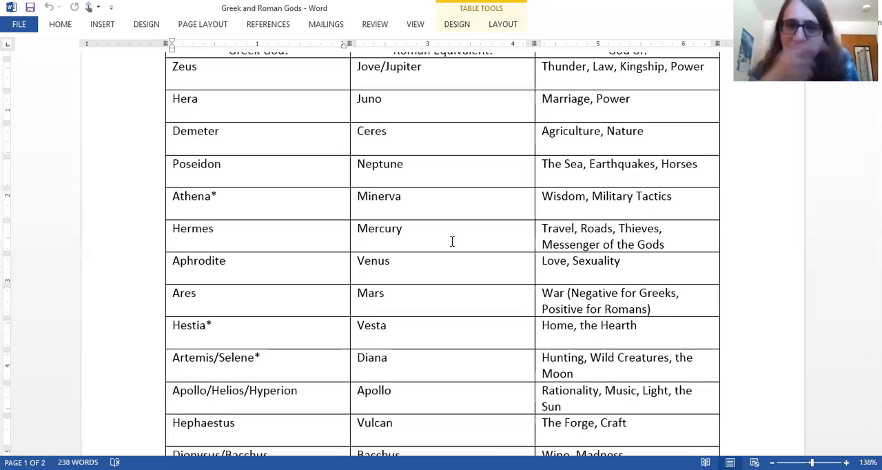
left_click(198, 98)
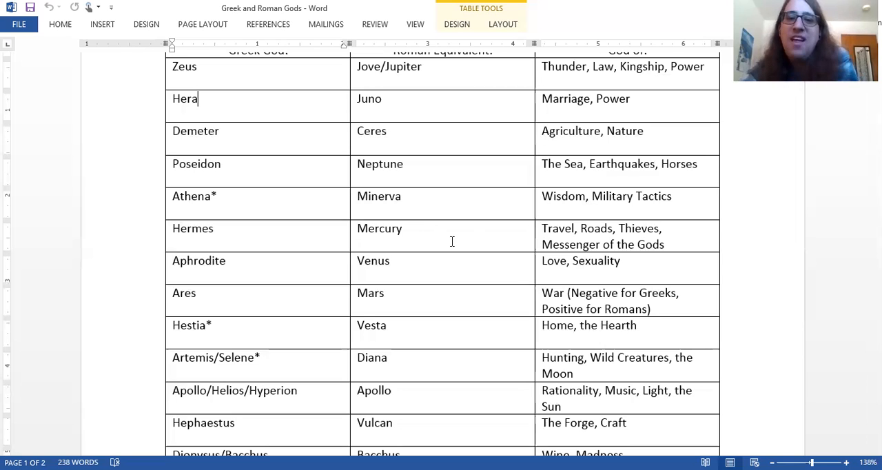
mouse_move(455, 252)
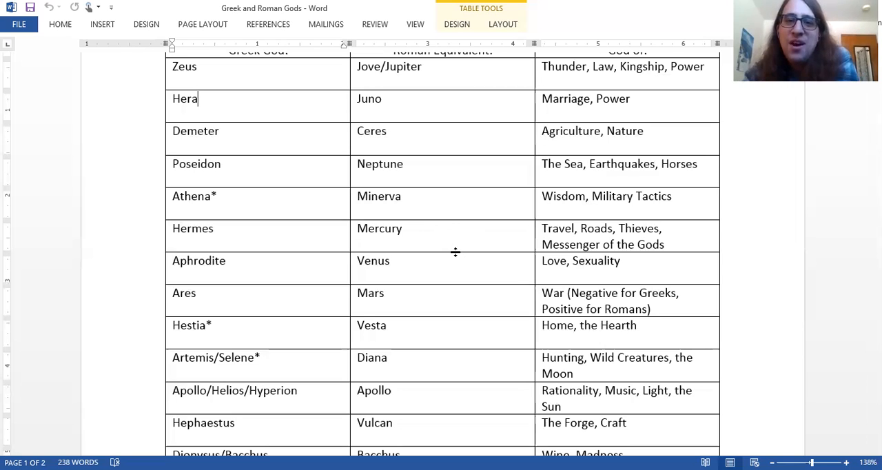
mouse_move(450, 236)
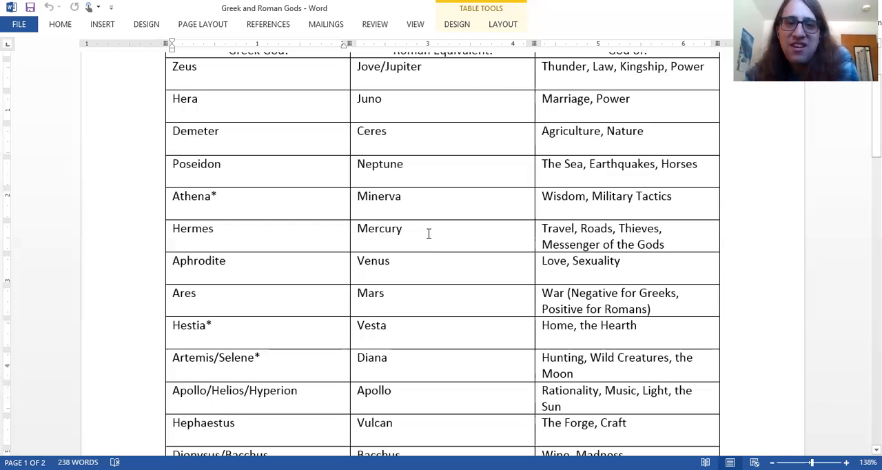
left_click(199, 98)
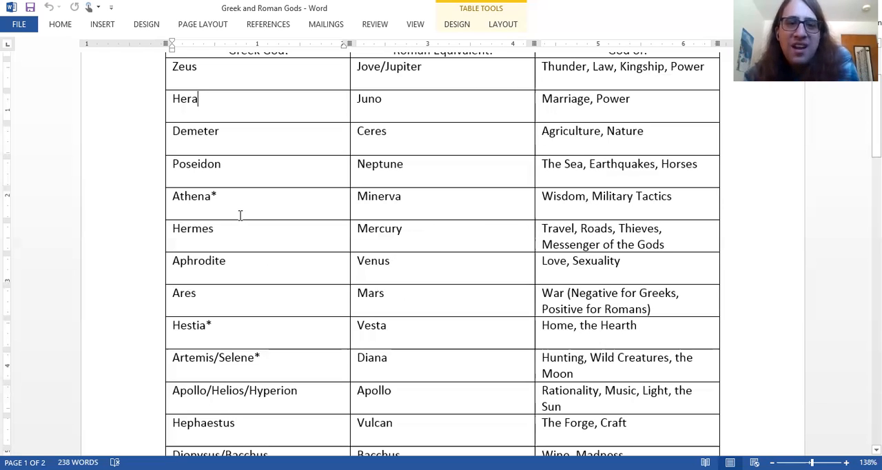
scroll("down", 3)
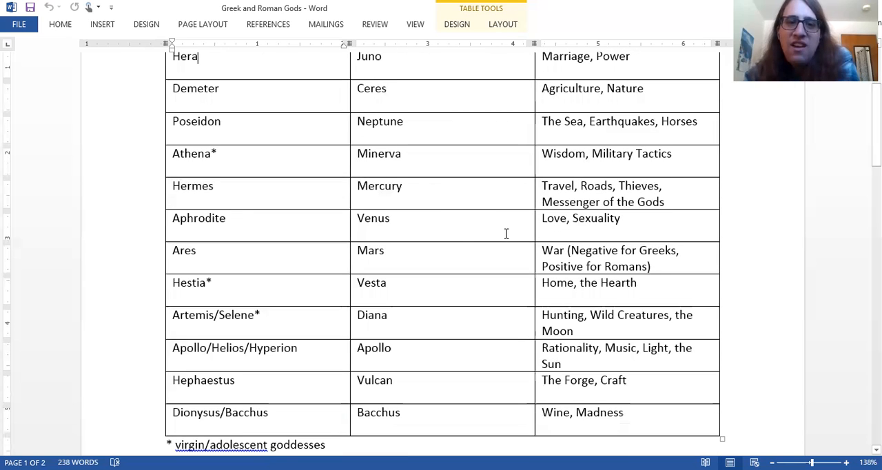
mouse_move(468, 226)
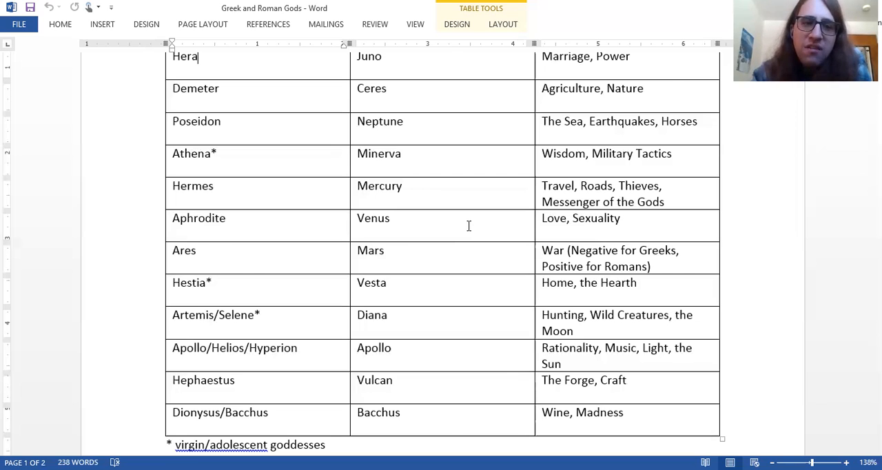
scroll("down", 3)
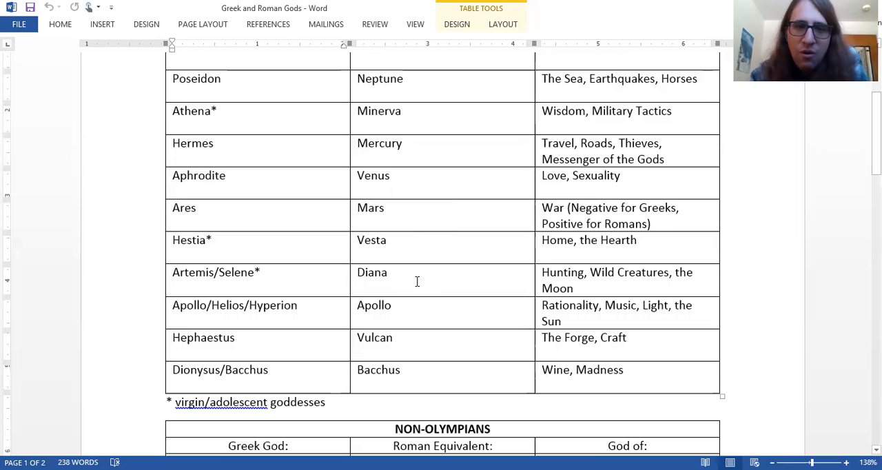
mouse_move(412, 286)
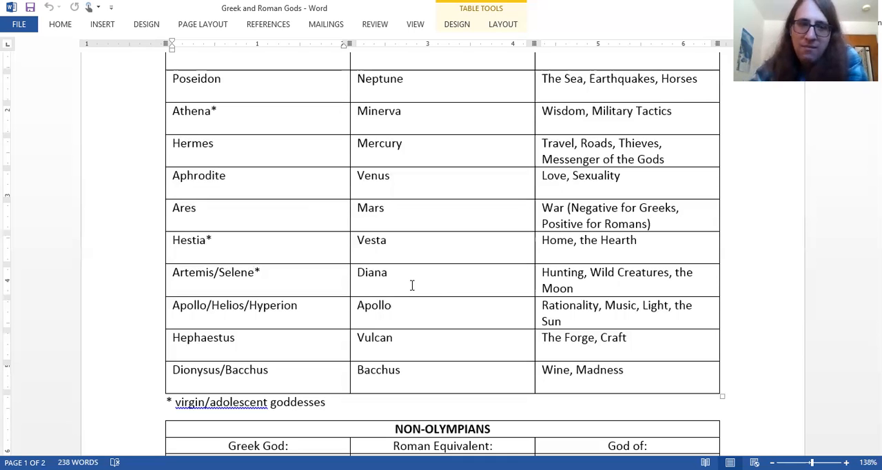
scroll("down", 3)
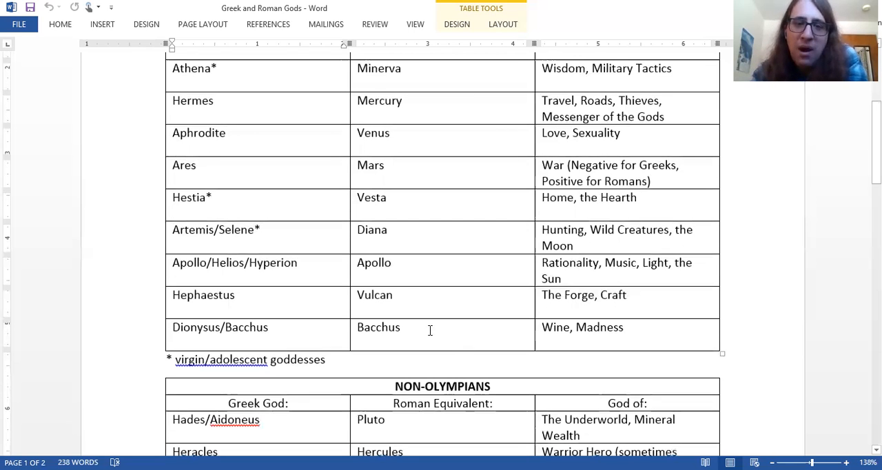
double_click(377, 327)
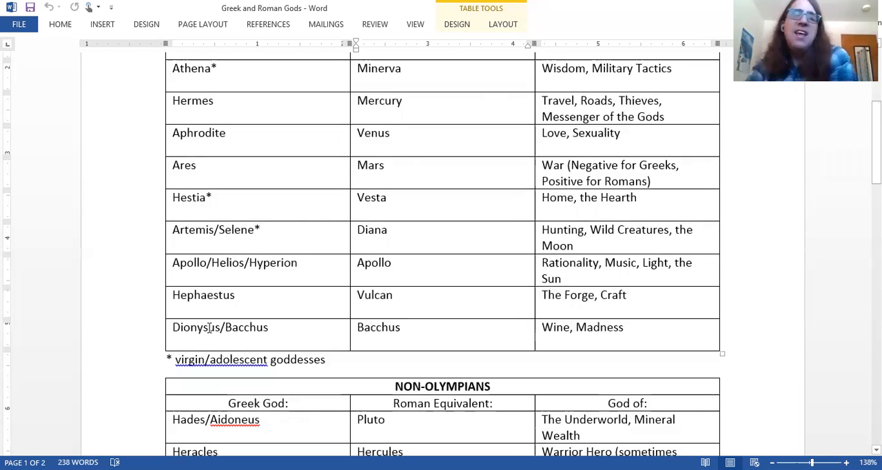
left_click(398, 326)
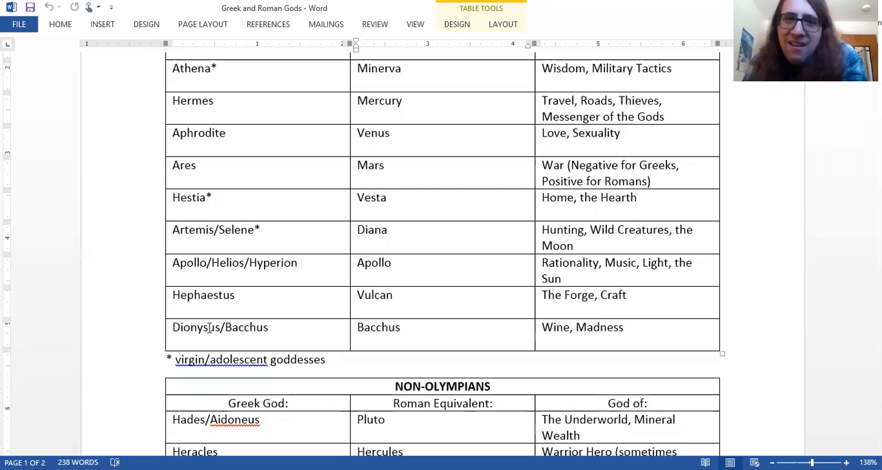
left_click(401, 327)
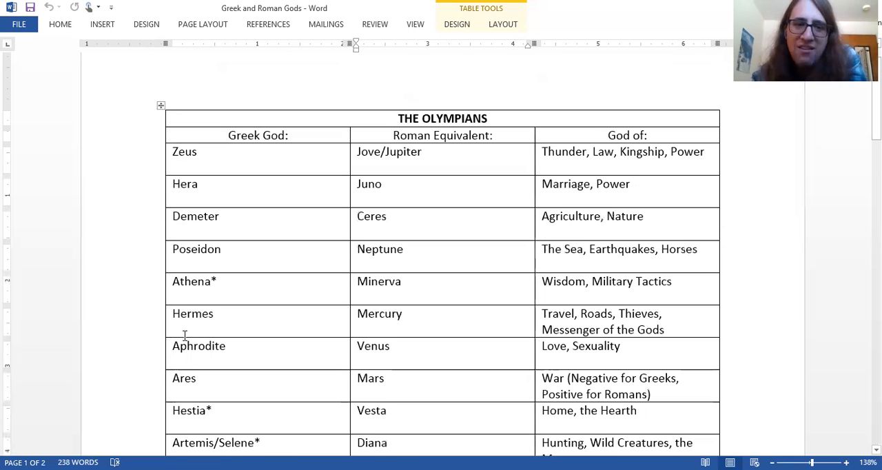
scroll("down", 3)
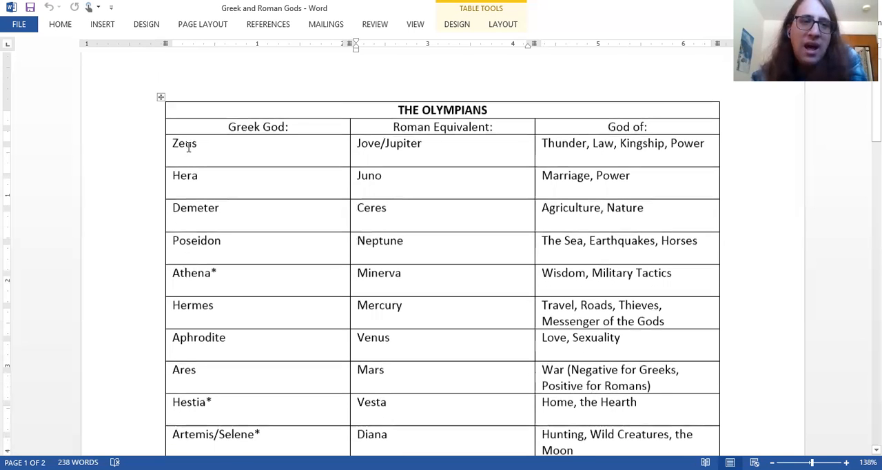
scroll("down", 3)
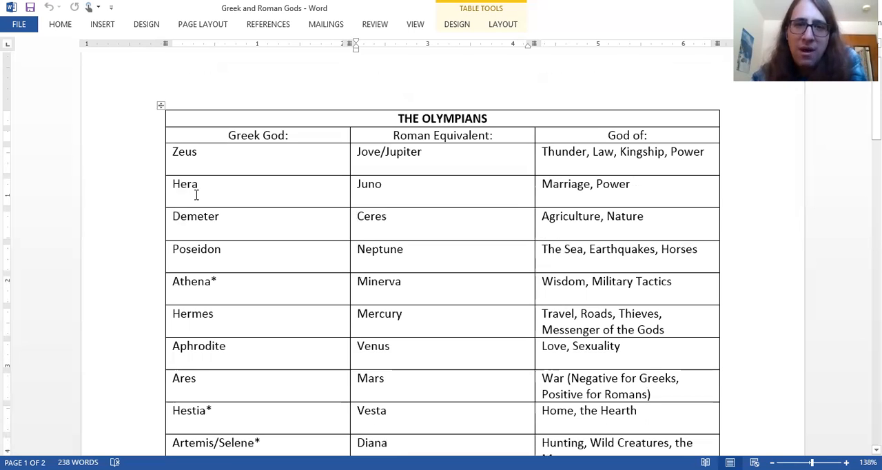
scroll("down", 3)
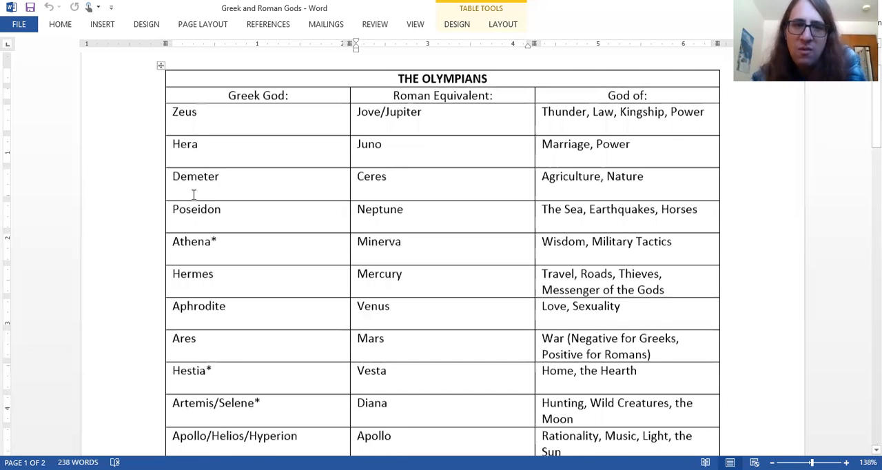
scroll("down", 3)
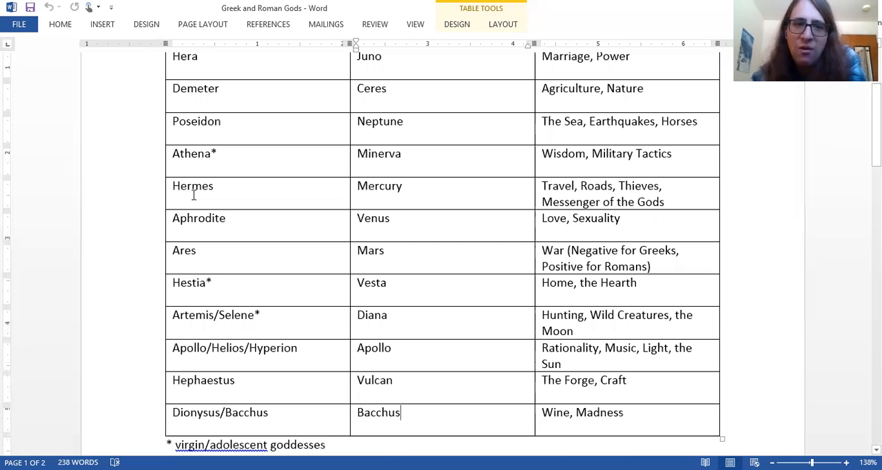
scroll("down", 3)
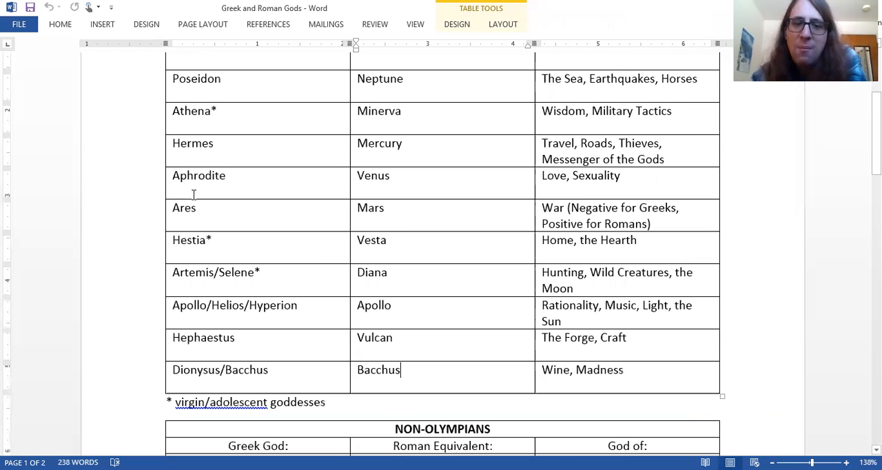
scroll("down", 3)
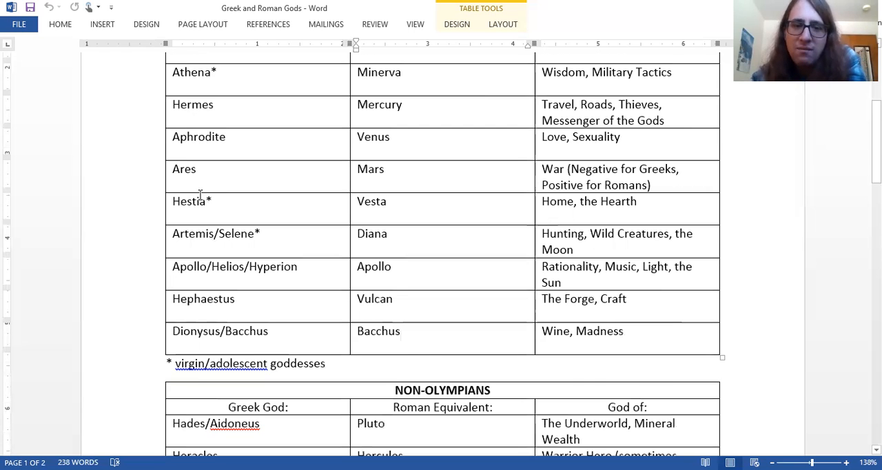
scroll("down", 3)
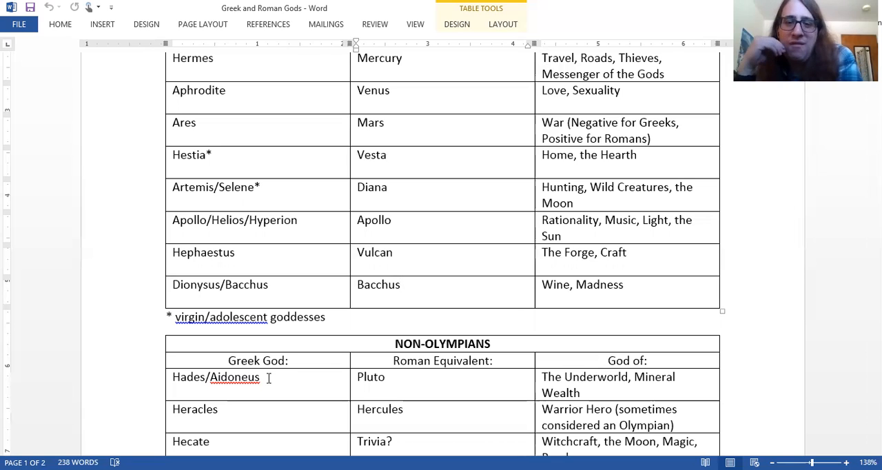
left_click(400, 284)
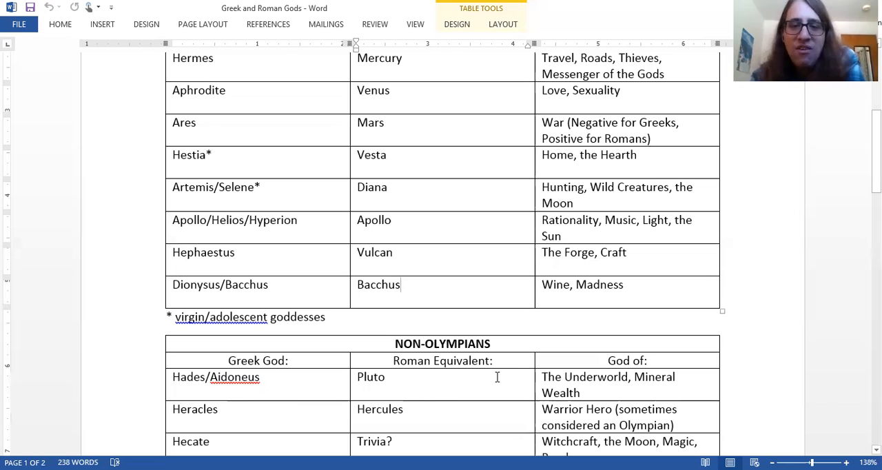
mouse_move(647, 393)
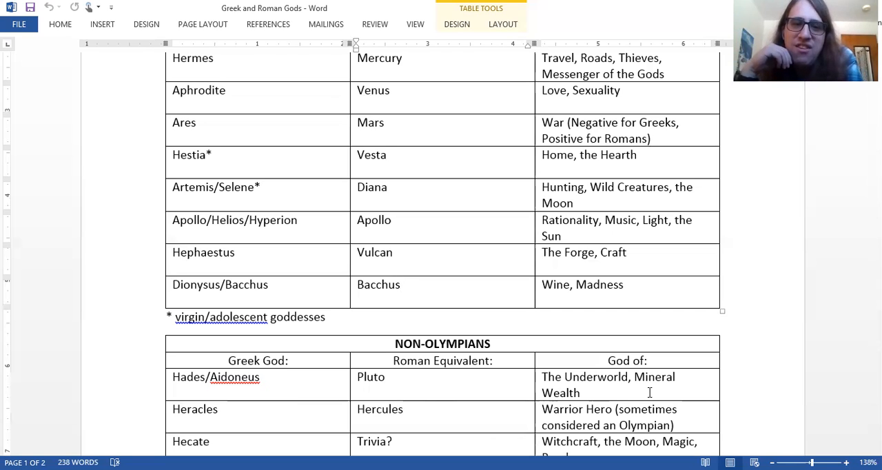
left_click(397, 284)
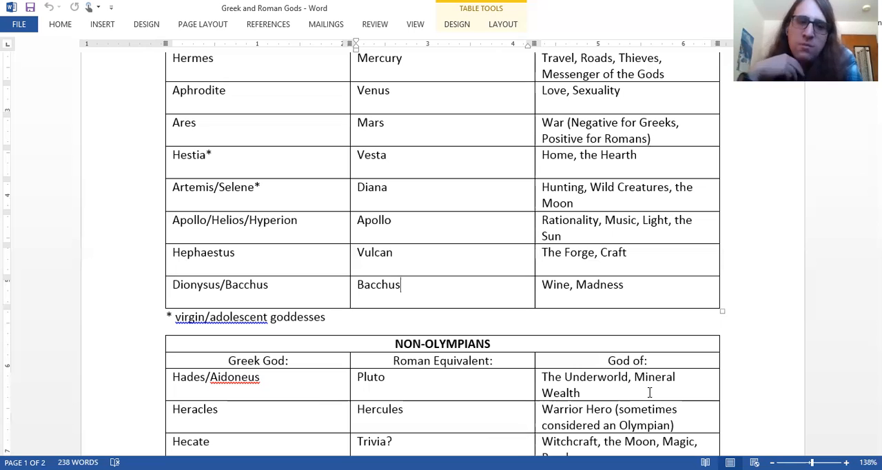
scroll("down", 3)
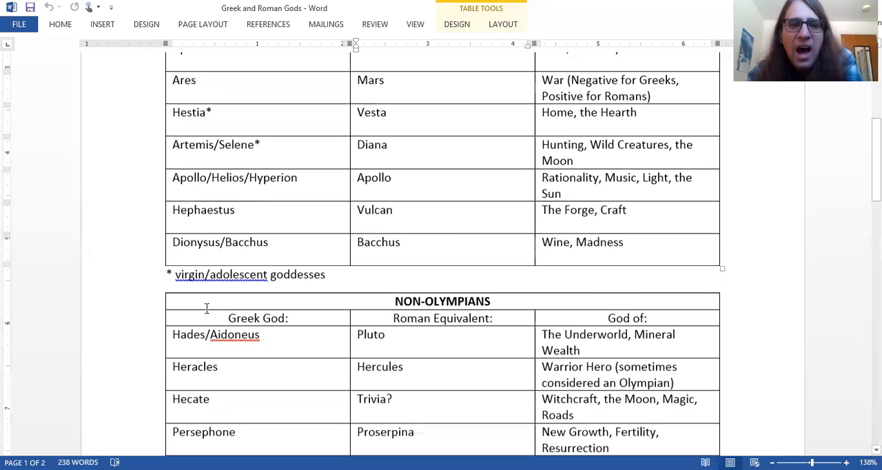
scroll("down", 3)
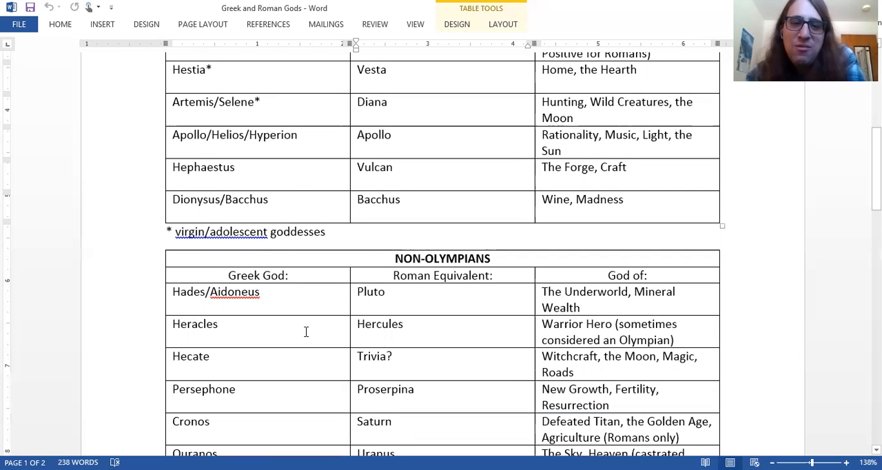
scroll("down", 3)
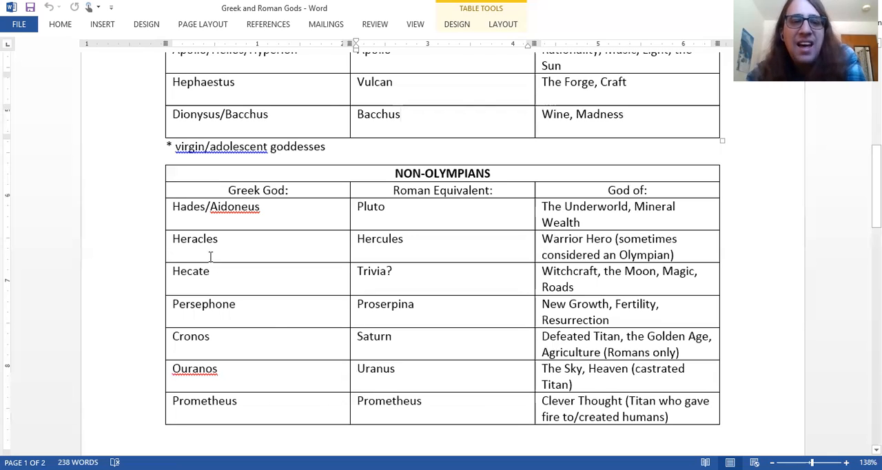
mouse_move(205, 248)
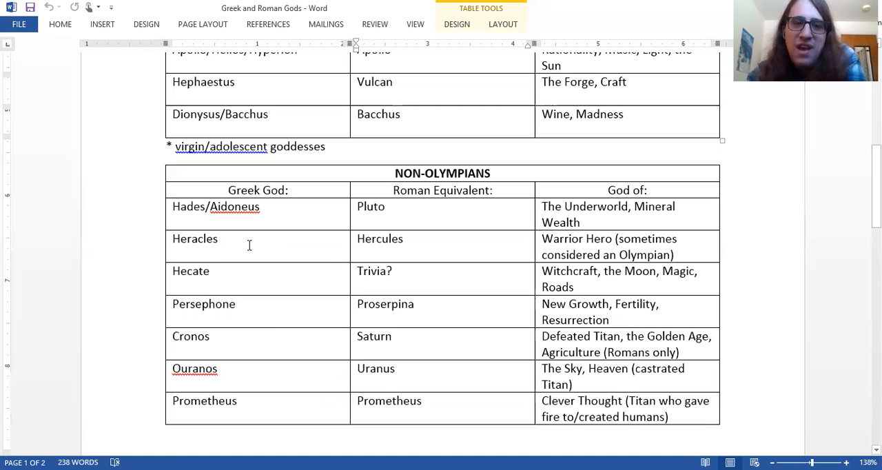
mouse_move(234, 242)
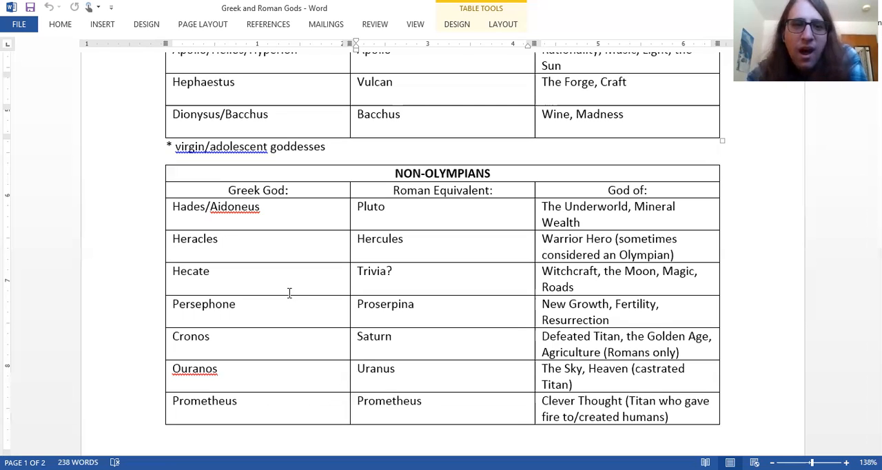
scroll("down", 3)
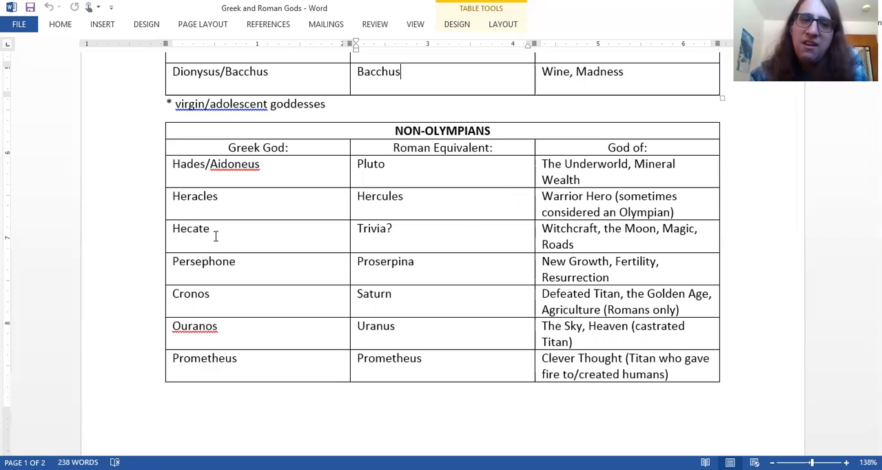
scroll("down", 3)
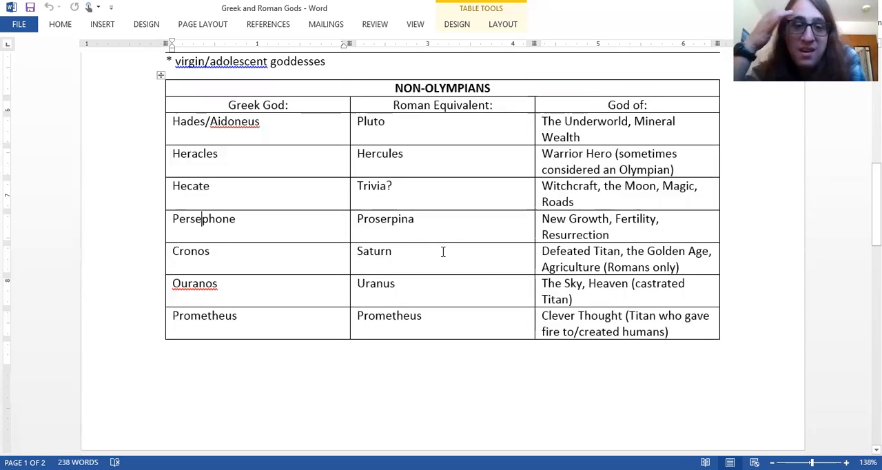
mouse_move(266, 240)
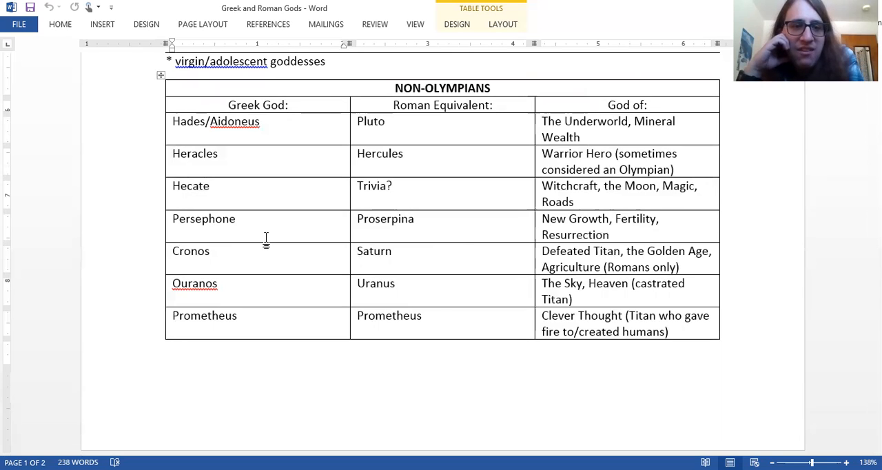
left_click(202, 219)
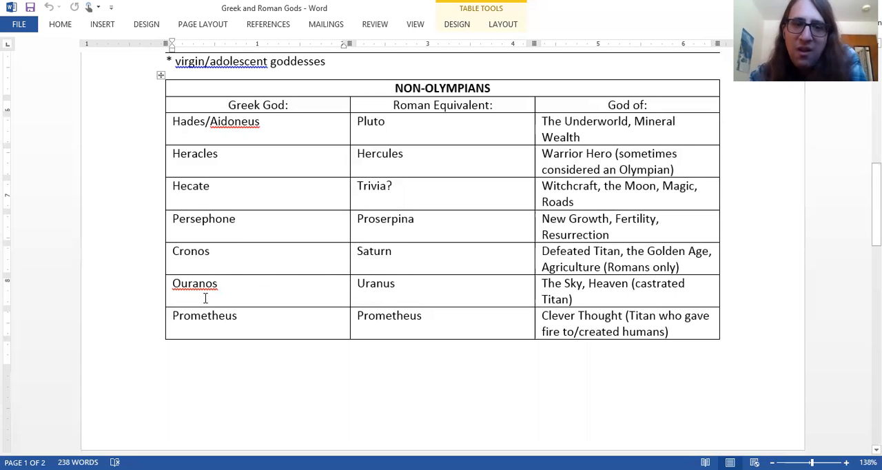
scroll("down", 3)
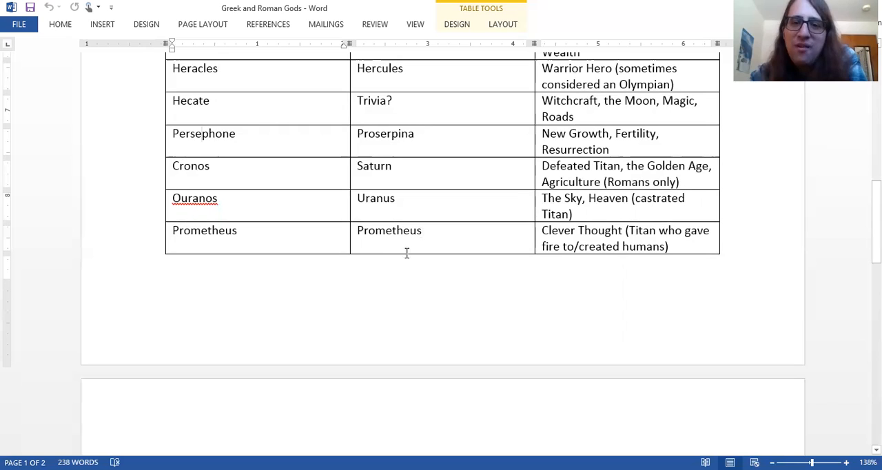
scroll("down", 3)
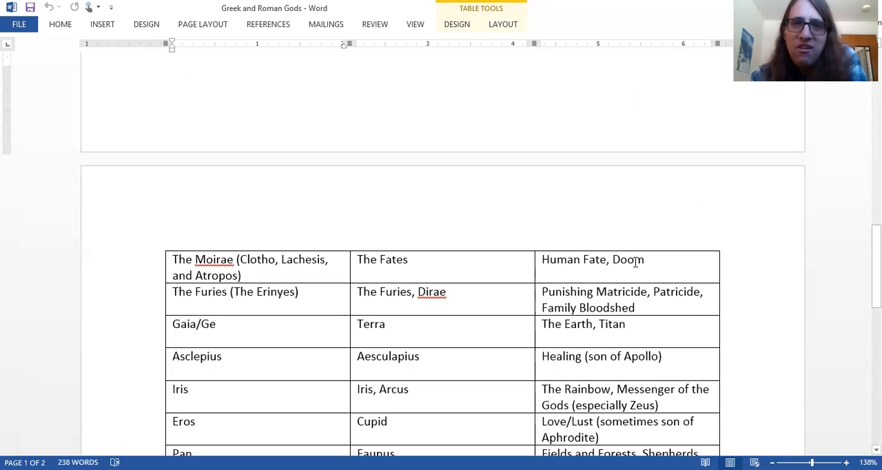
mouse_move(622, 265)
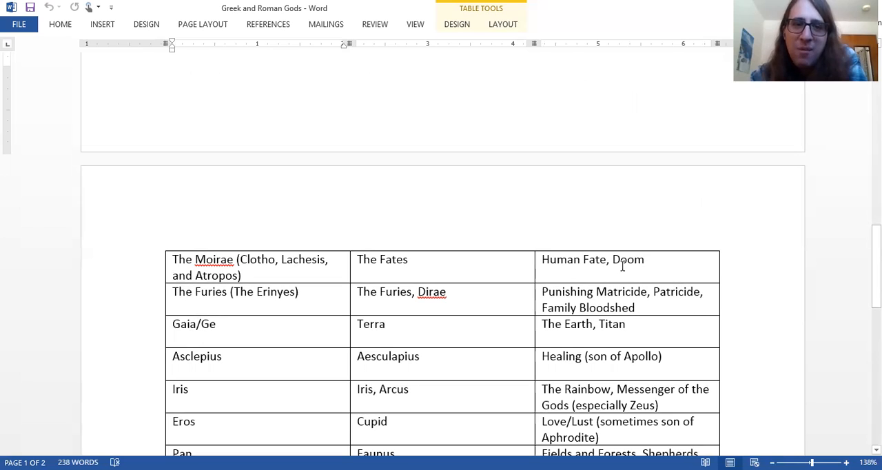
mouse_move(332, 356)
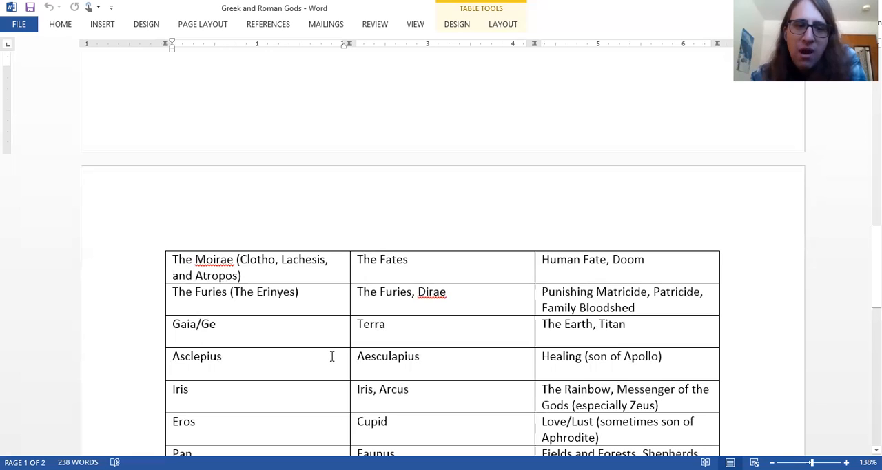
mouse_move(292, 305)
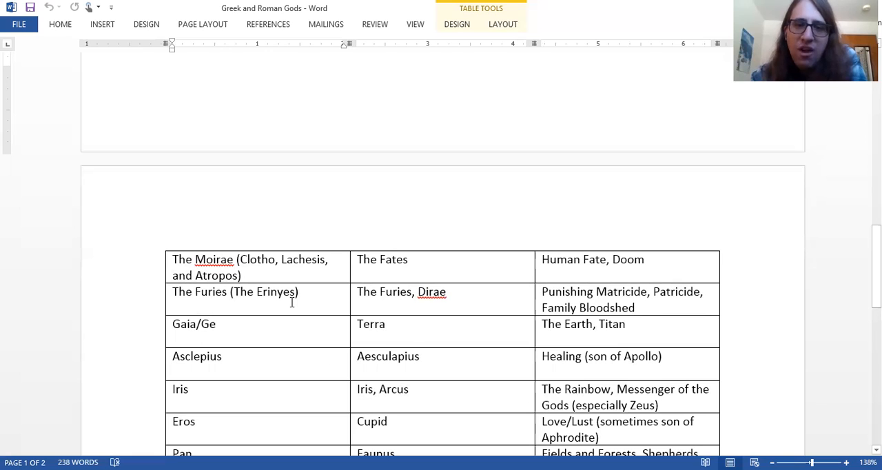
mouse_move(304, 296)
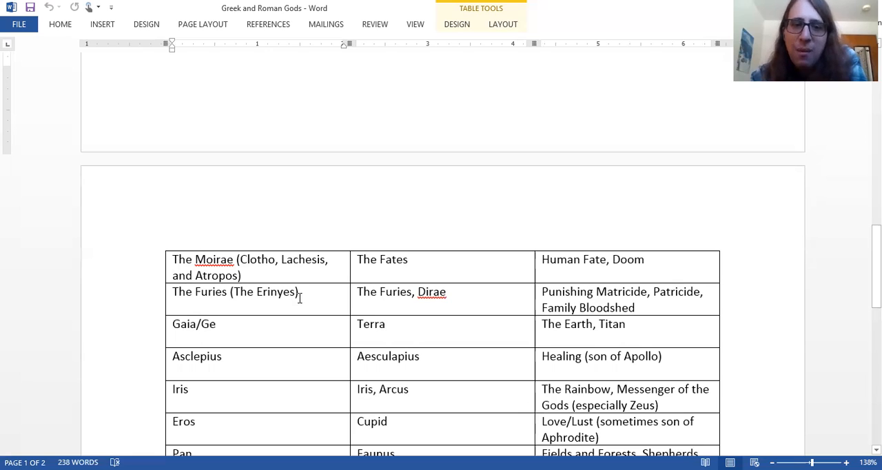
scroll("down", 3)
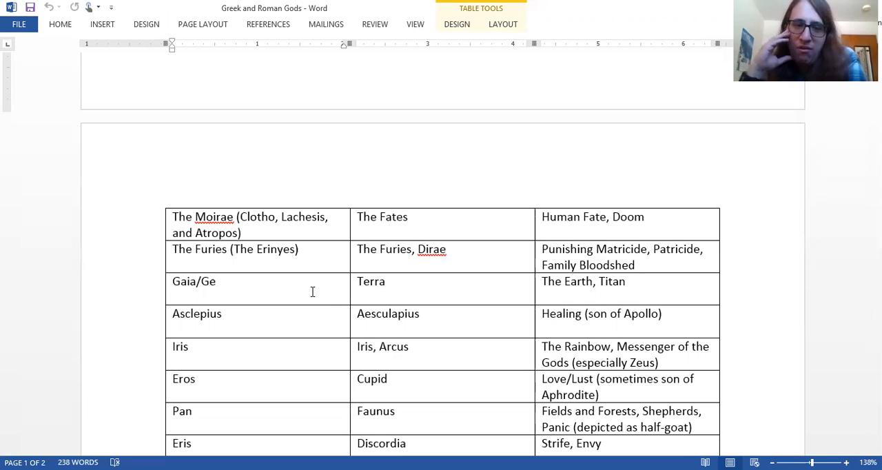
scroll("down", 3)
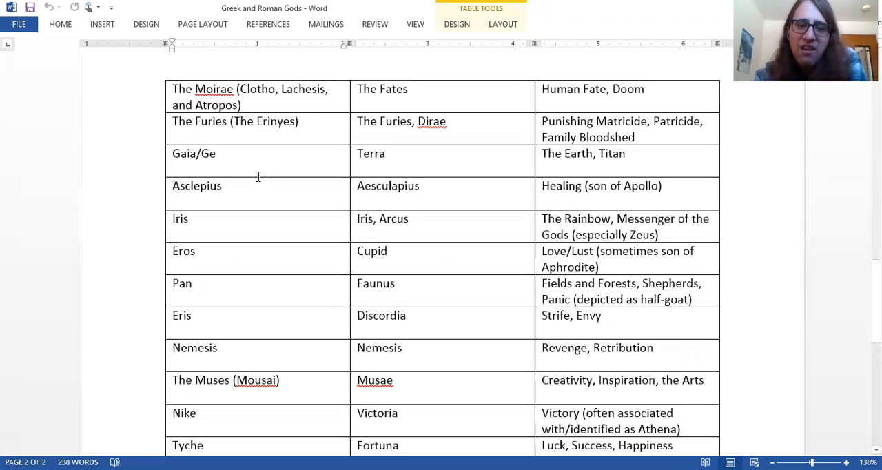
scroll("down", 3)
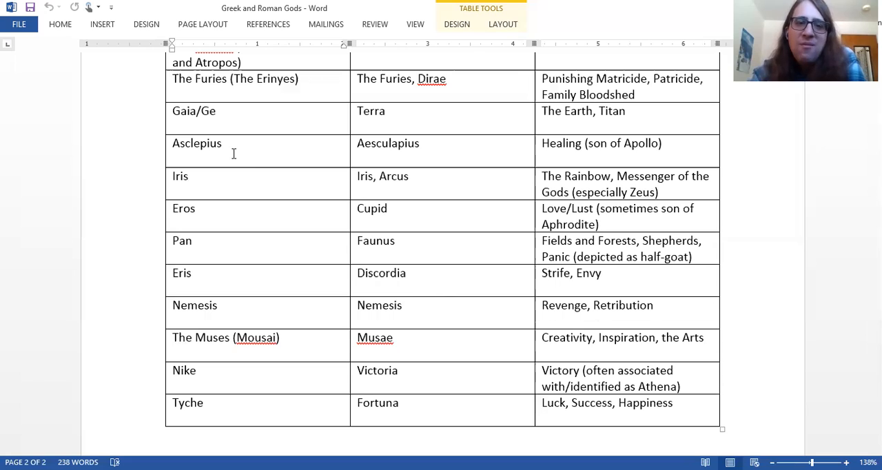
mouse_move(263, 191)
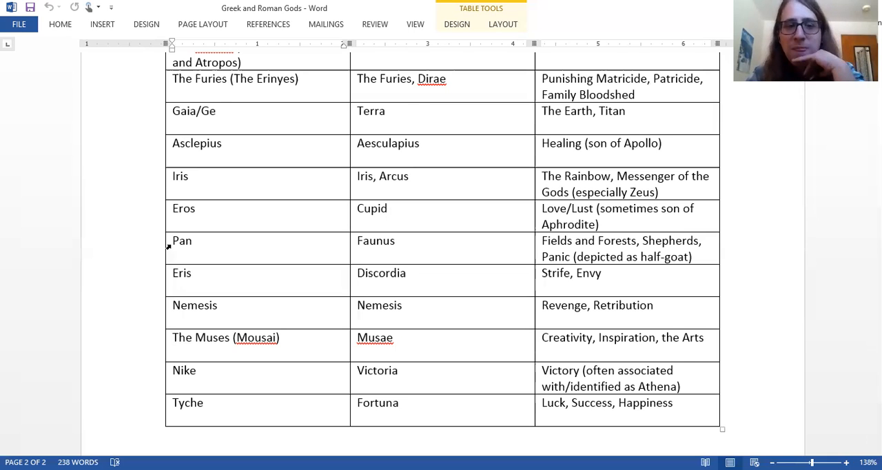
Scroll through the document to the NON-OLYMPIANS table, Hades/Aidoneus through Prometheus.
scroll("down", 3)
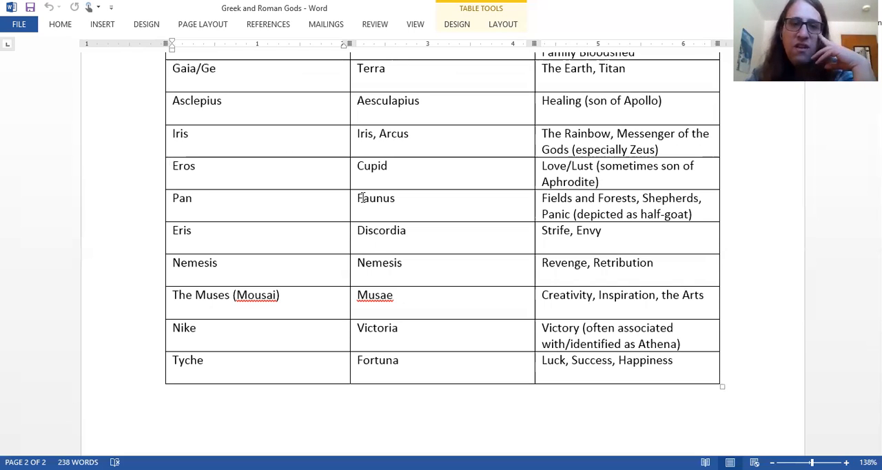
scroll("down", 3)
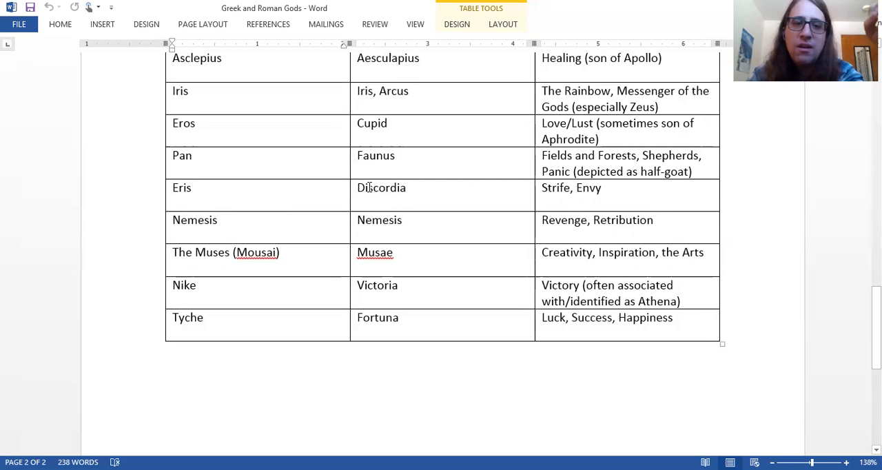
mouse_move(232, 229)
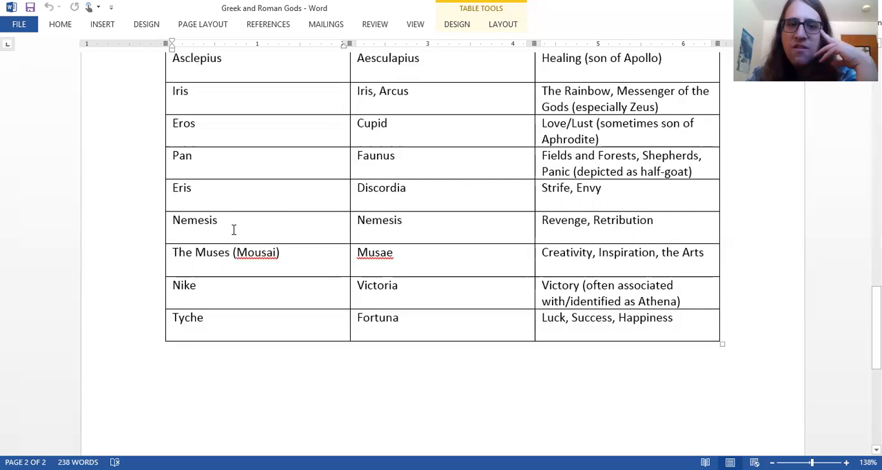
mouse_move(257, 230)
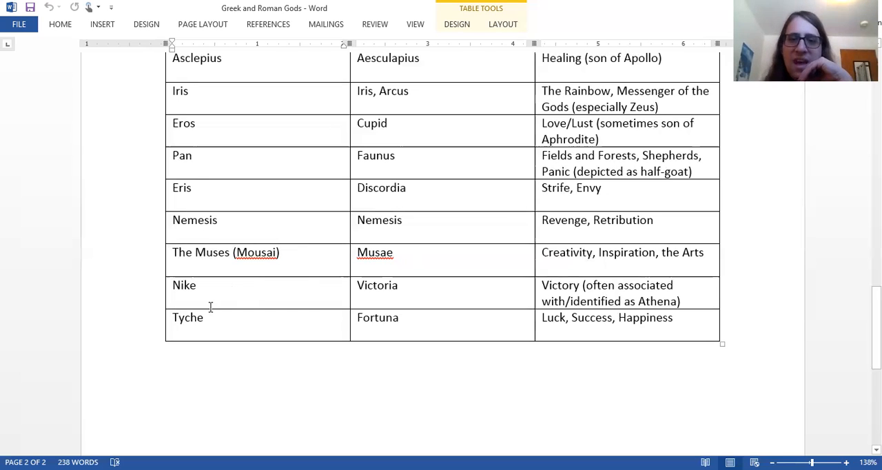
scroll("down", 3)
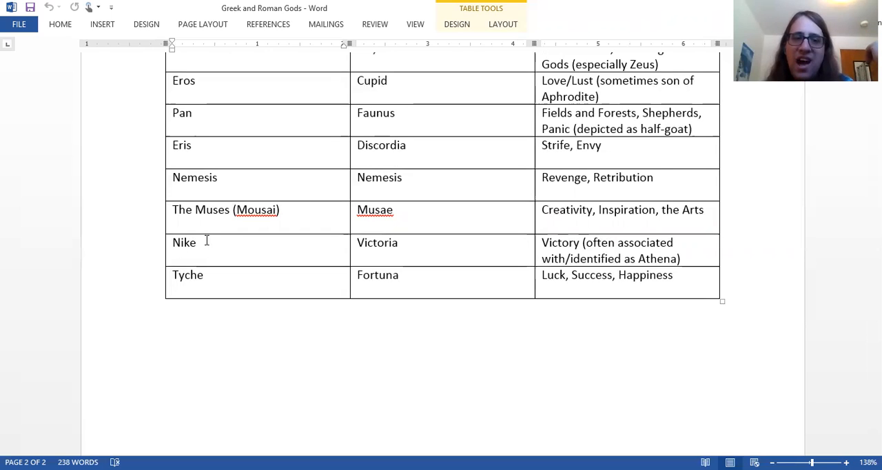
mouse_move(340, 253)
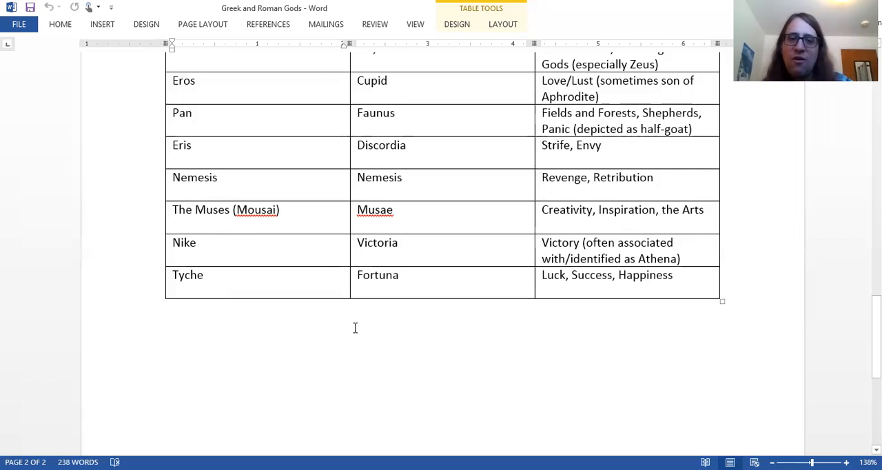
mouse_move(345, 321)
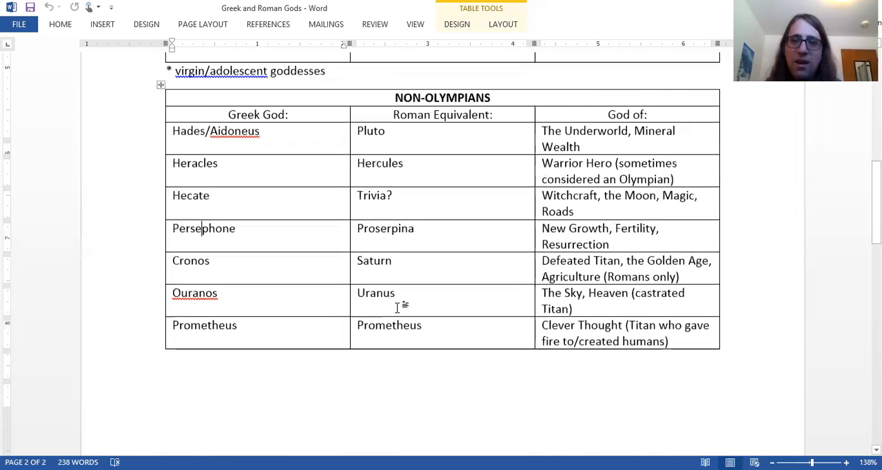
Scroll to the top of page 1, showing THE OLYMPIANS table from Zeus as Jove/Jupiter.
scroll("down", 3)
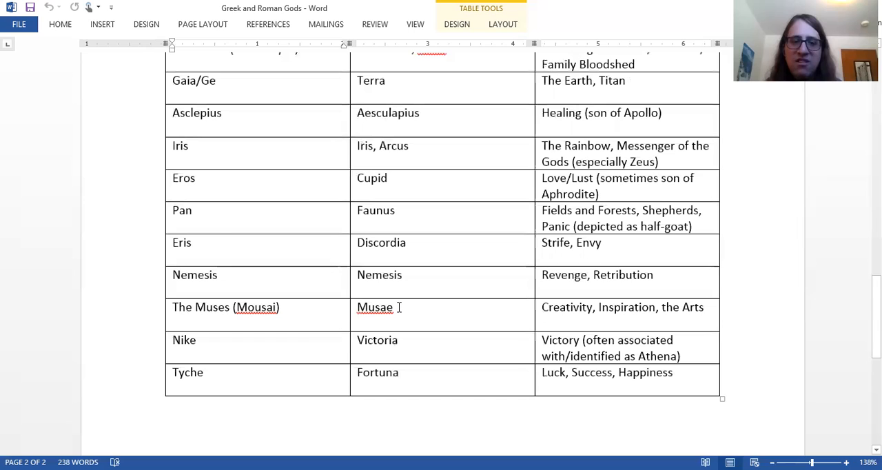
scroll("down", 3)
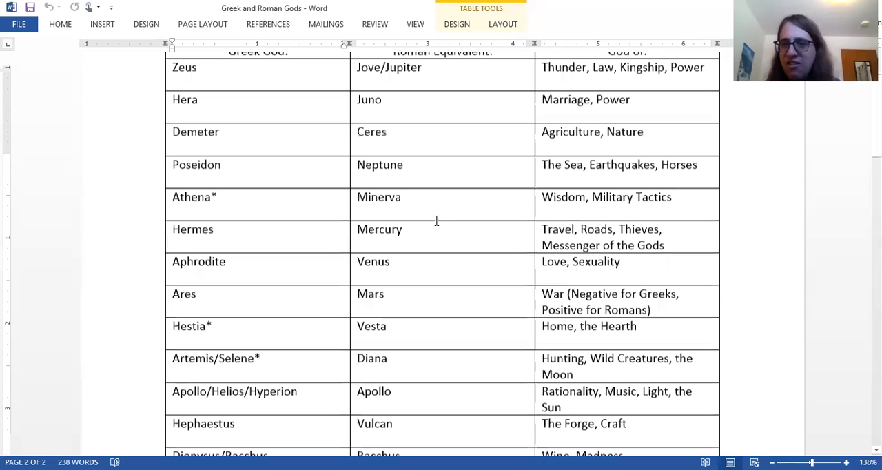
scroll("down", 3)
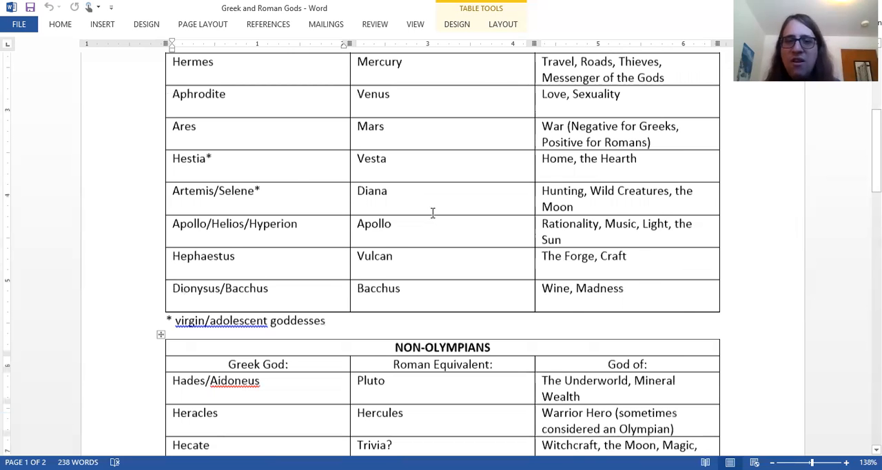
scroll("down", 3)
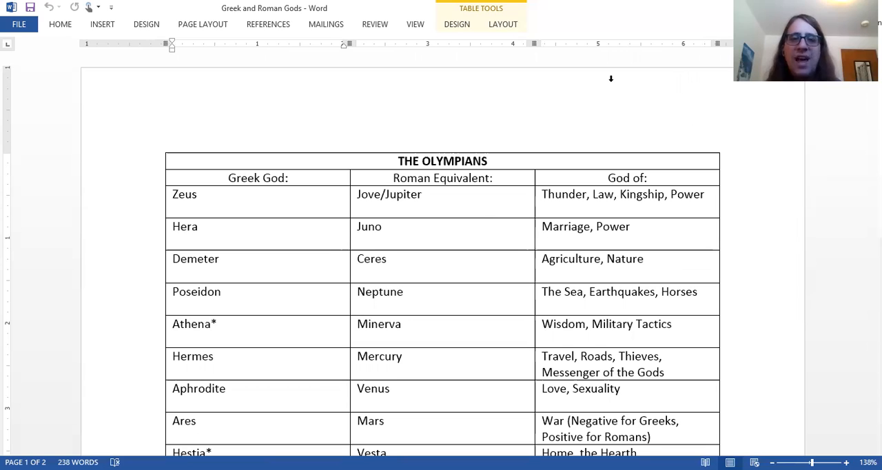
mouse_move(462, 65)
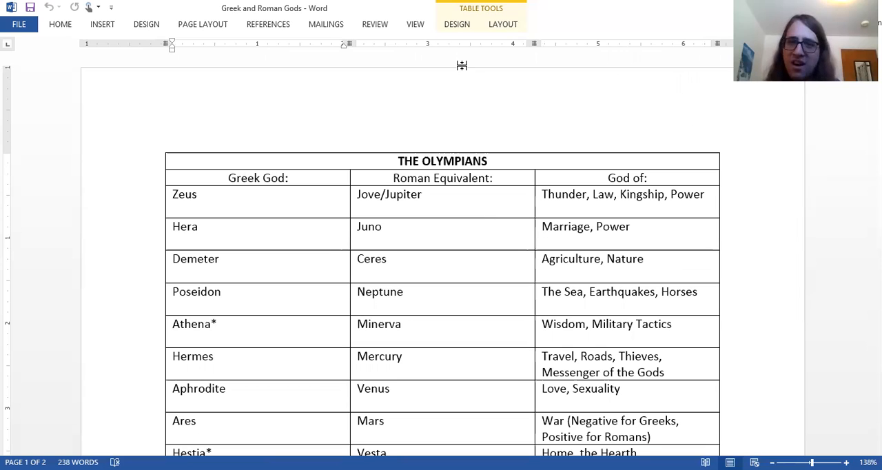